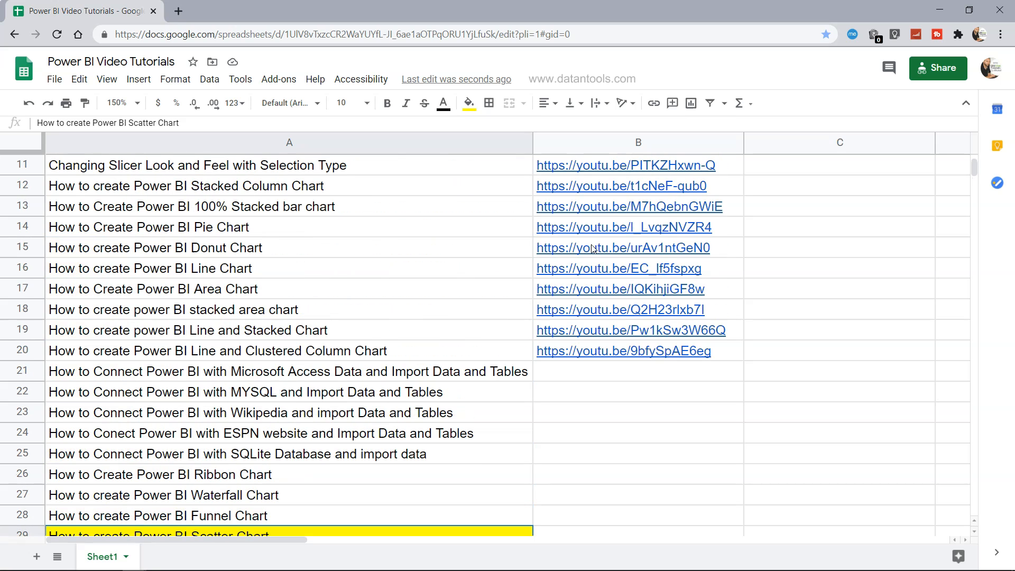
pyautogui.moveTo(518, 294)
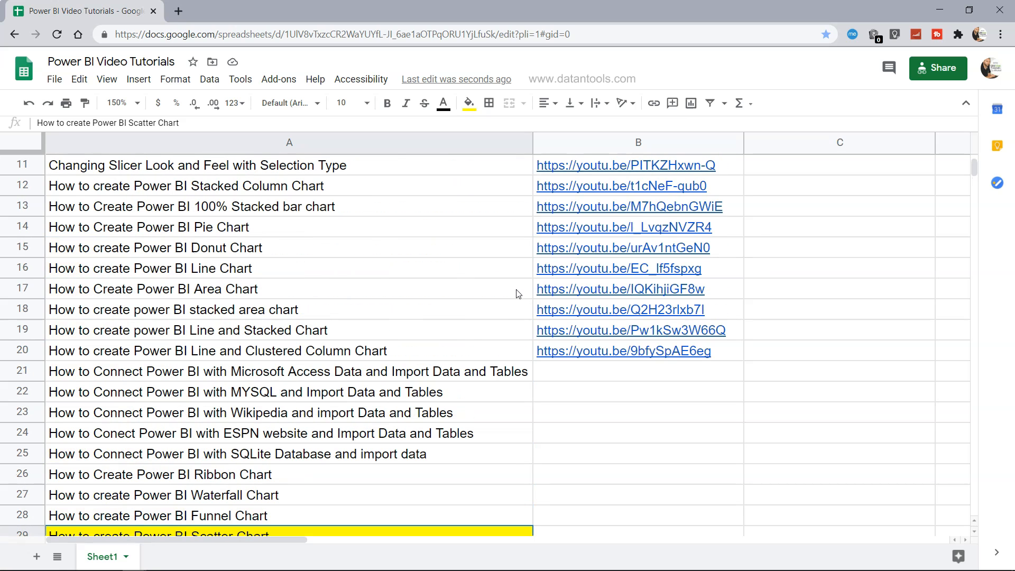
# Step: Highlight the Furniture points, then add a fresh empty scatter chart to the page
pyautogui.scroll(-3)
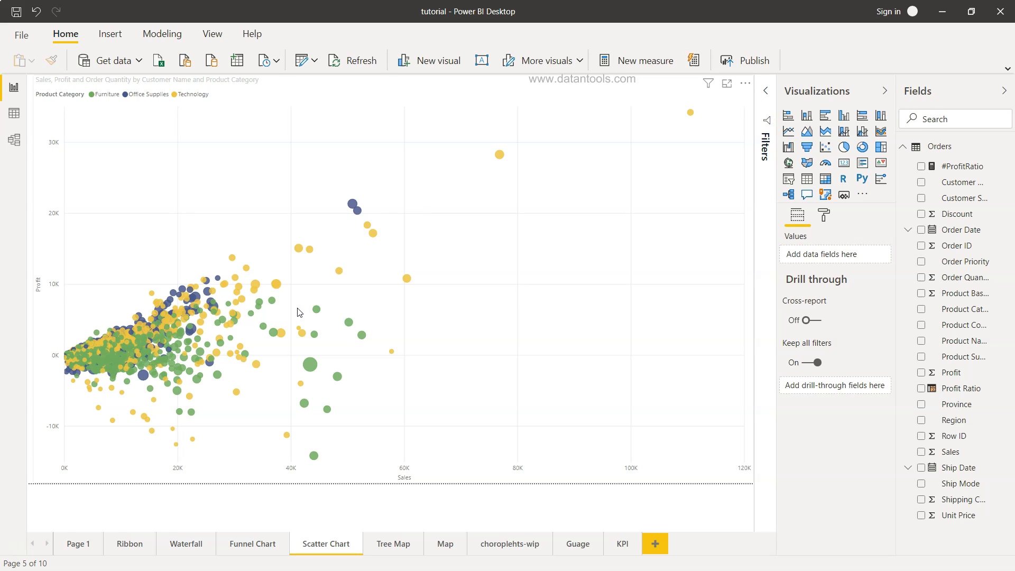
pyautogui.moveTo(373, 398)
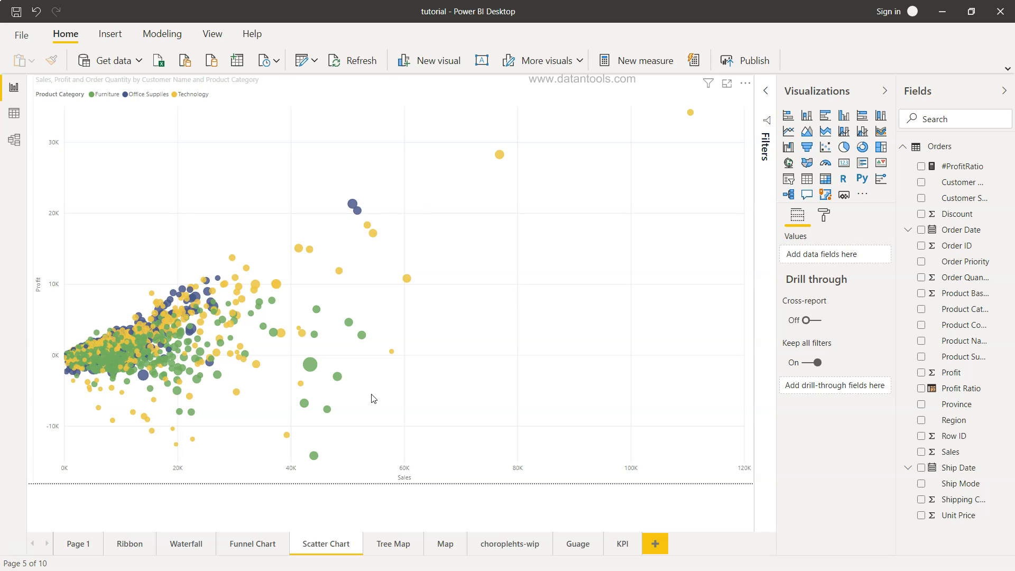
pyautogui.moveTo(149, 360)
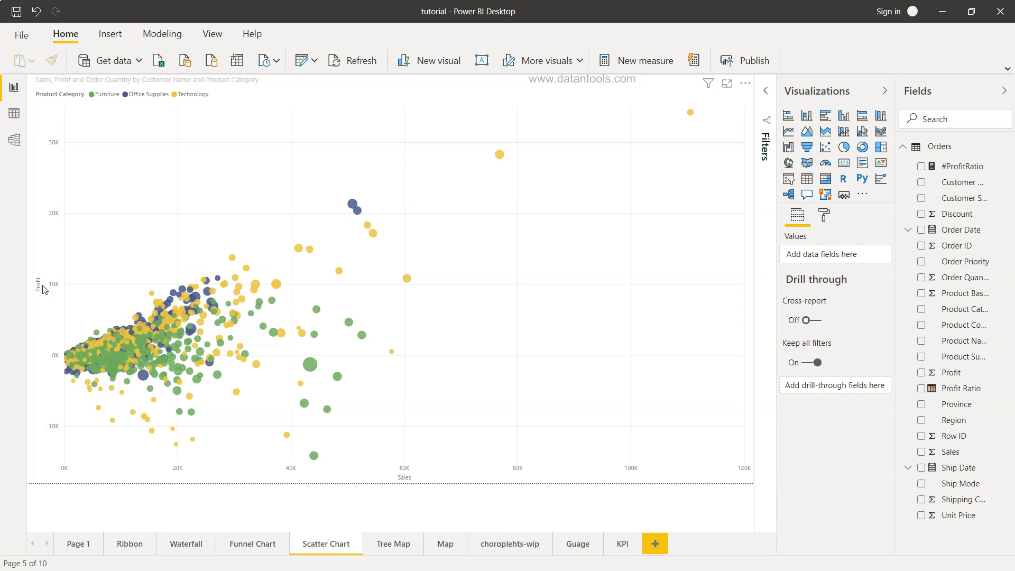
pyautogui.moveTo(398, 489)
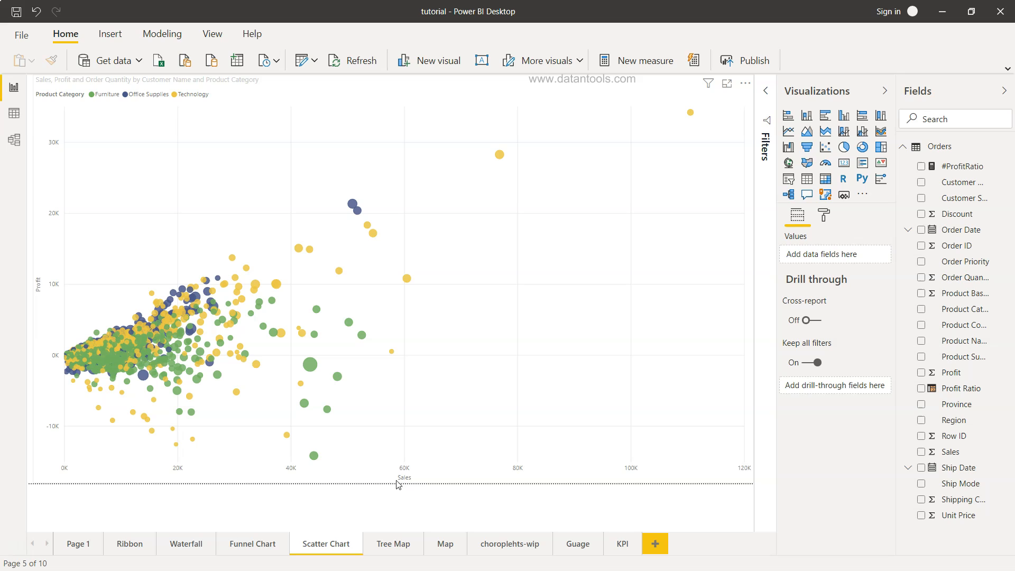
pyautogui.moveTo(55, 360)
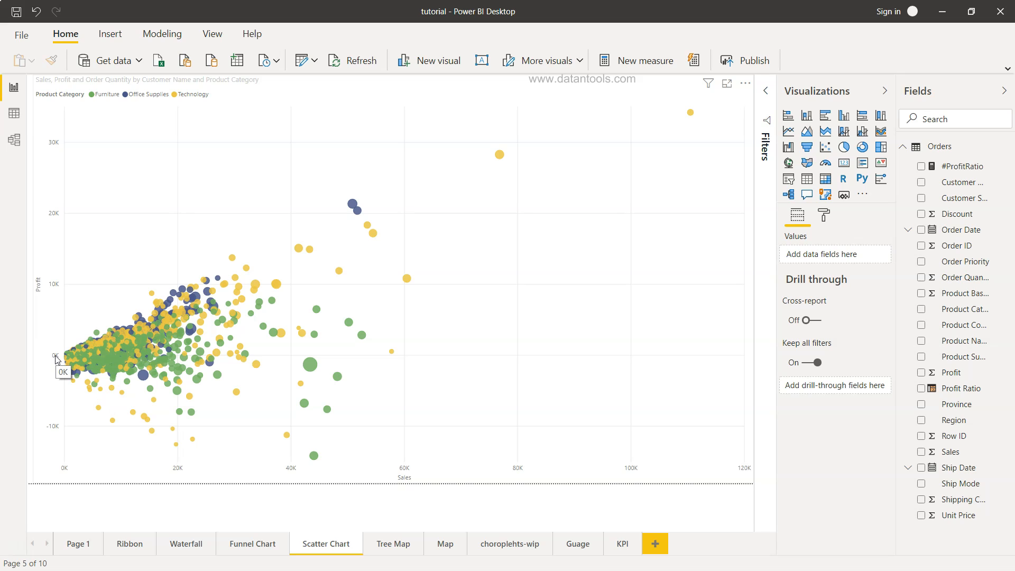
pyautogui.moveTo(53, 290)
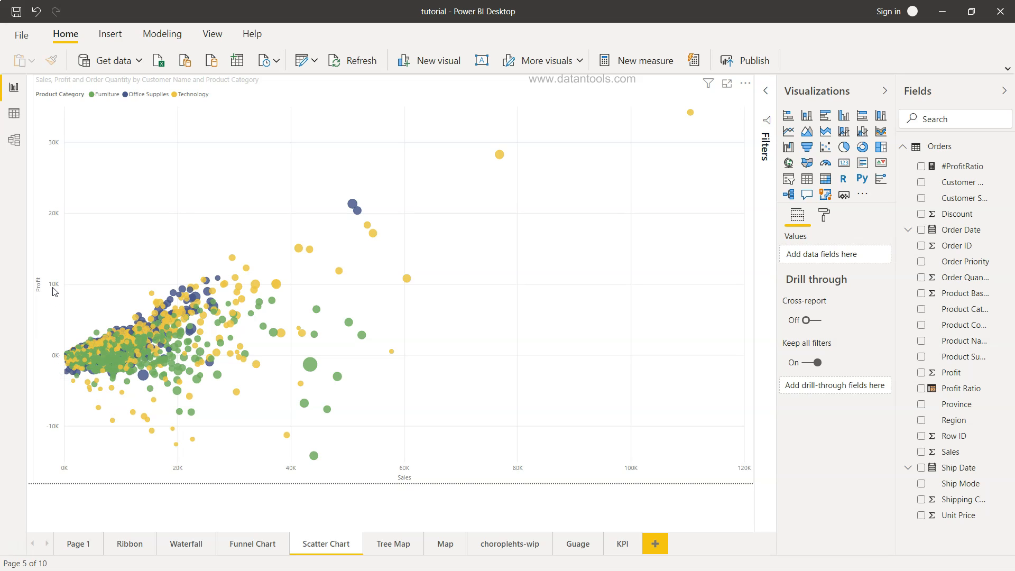
pyautogui.moveTo(57, 145)
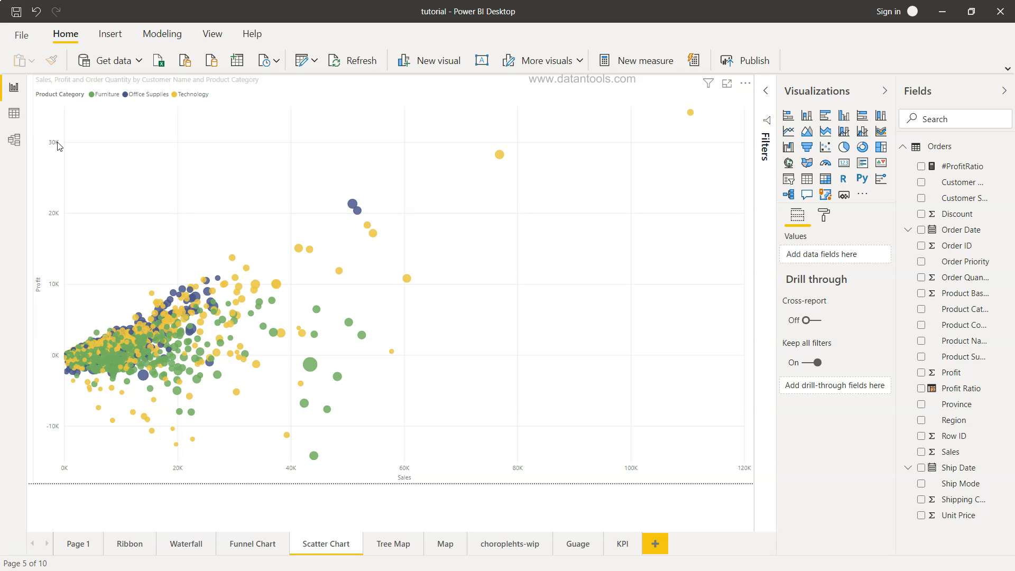
pyautogui.moveTo(692, 115)
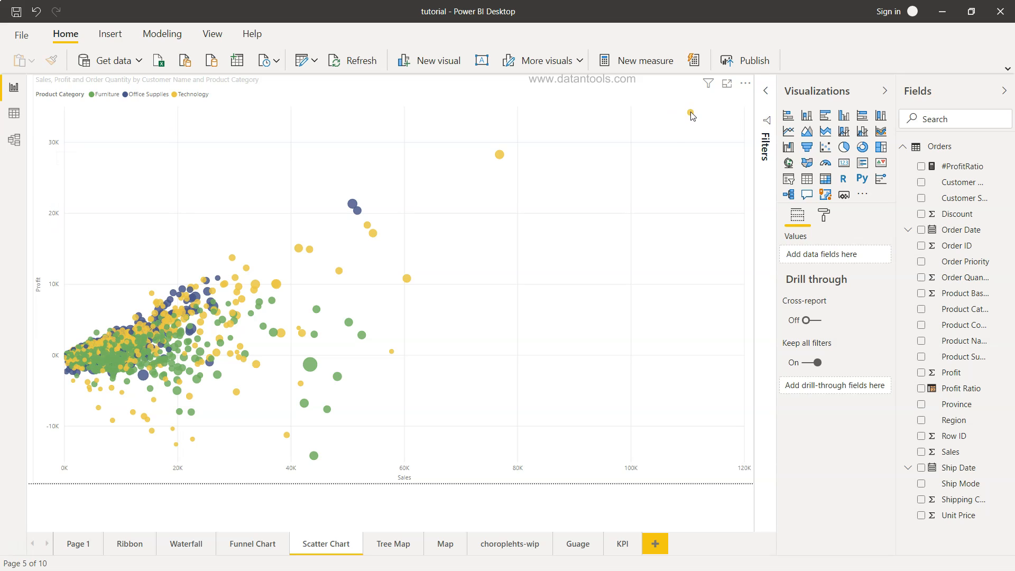
pyautogui.moveTo(691, 114)
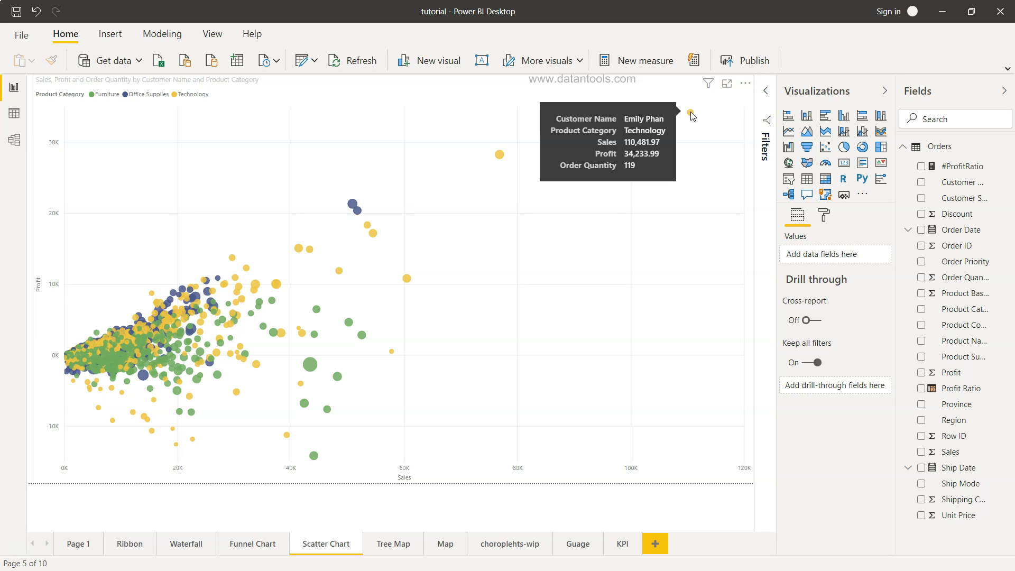
pyautogui.moveTo(504, 406)
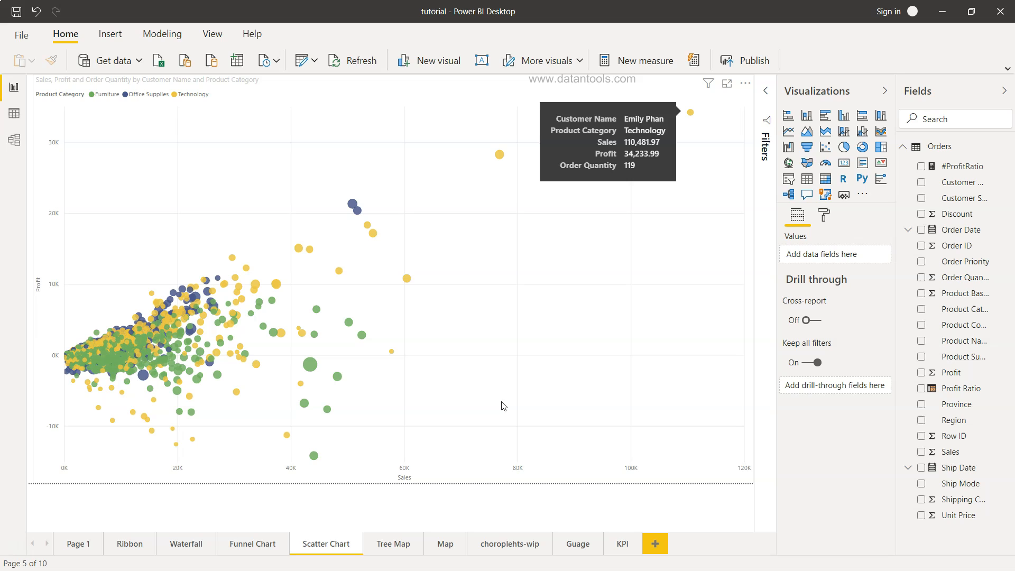
pyautogui.moveTo(316, 464)
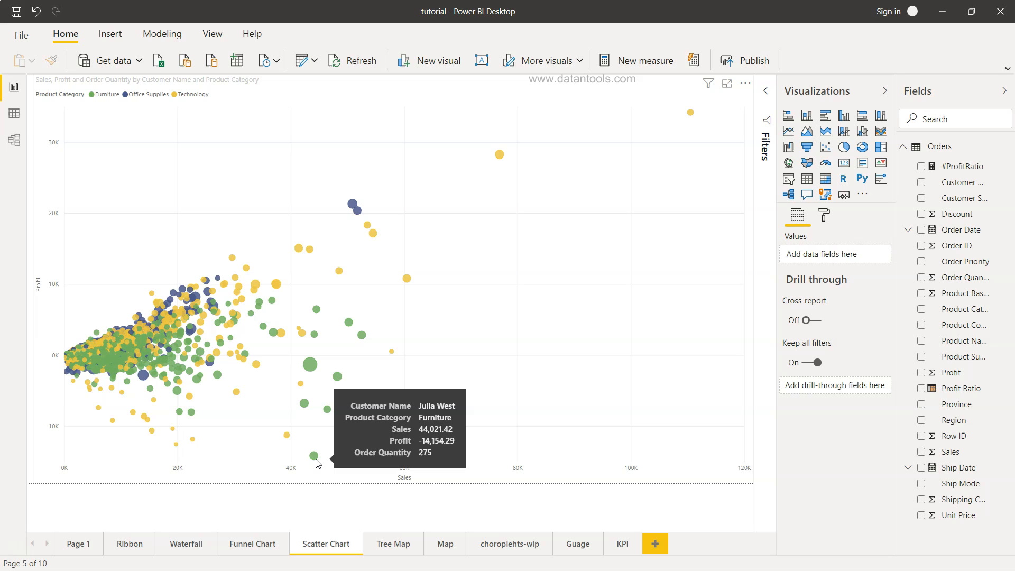
pyautogui.moveTo(317, 463)
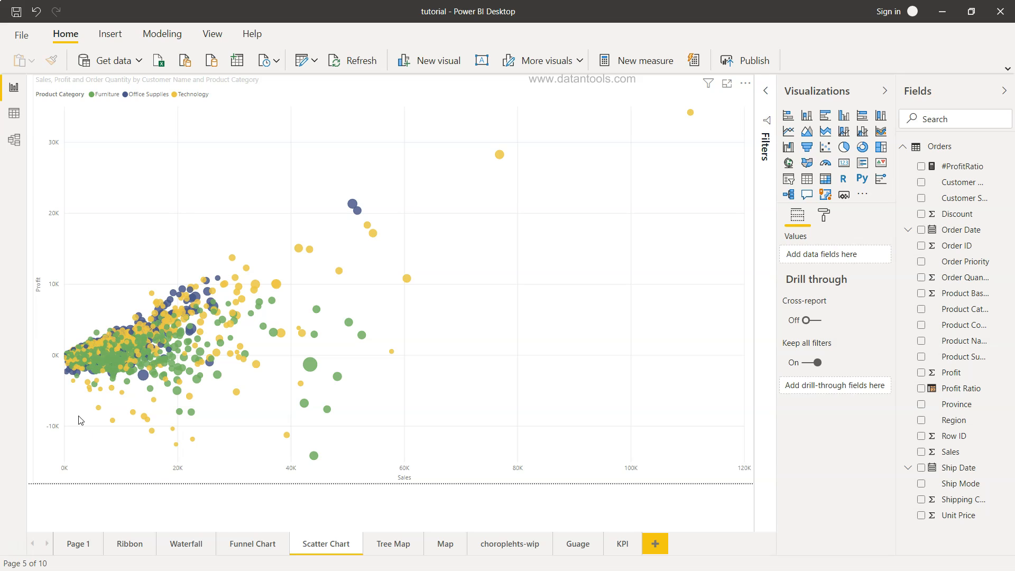
pyautogui.moveTo(312, 355)
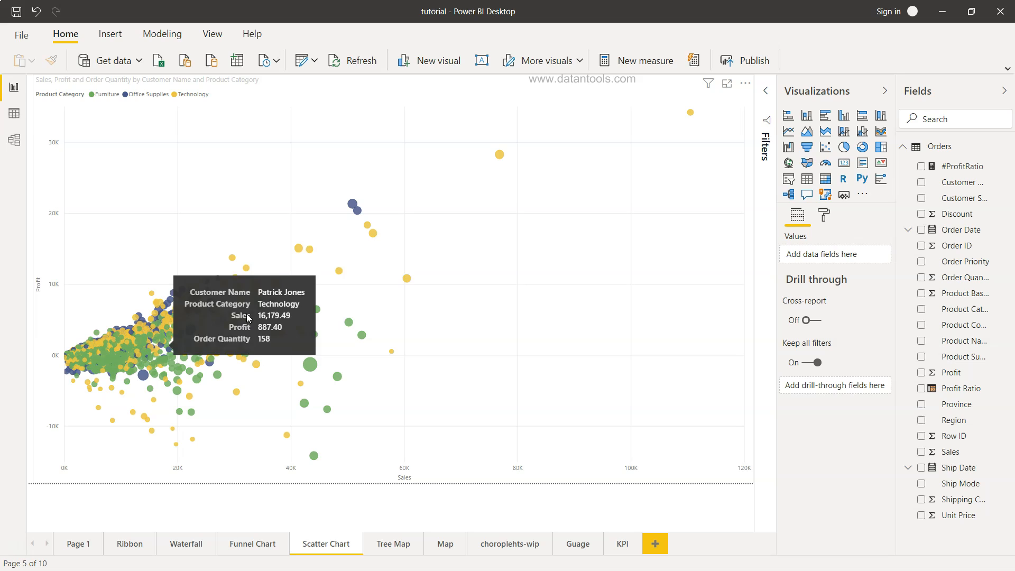
pyautogui.moveTo(428, 224)
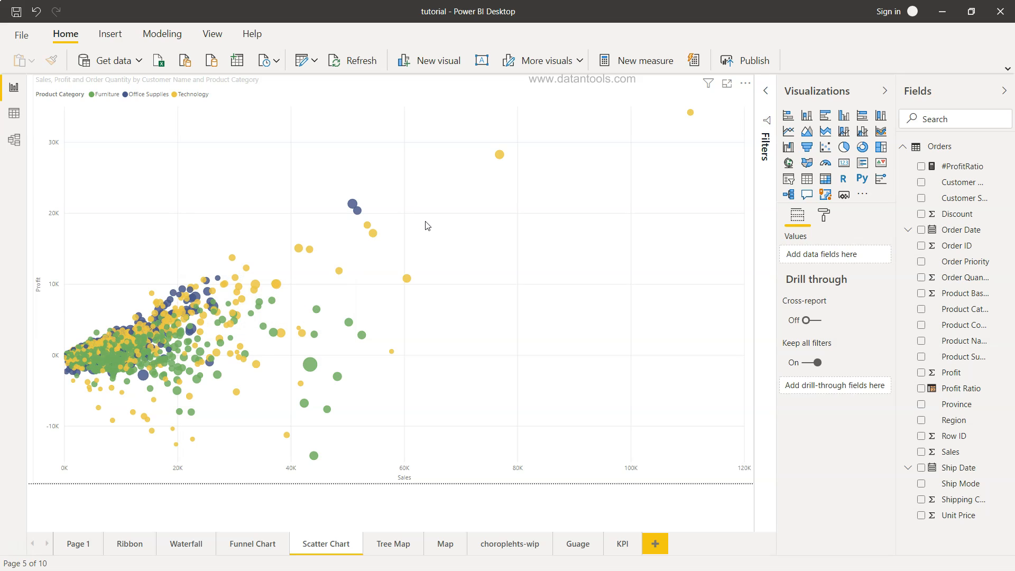
pyautogui.moveTo(294, 367)
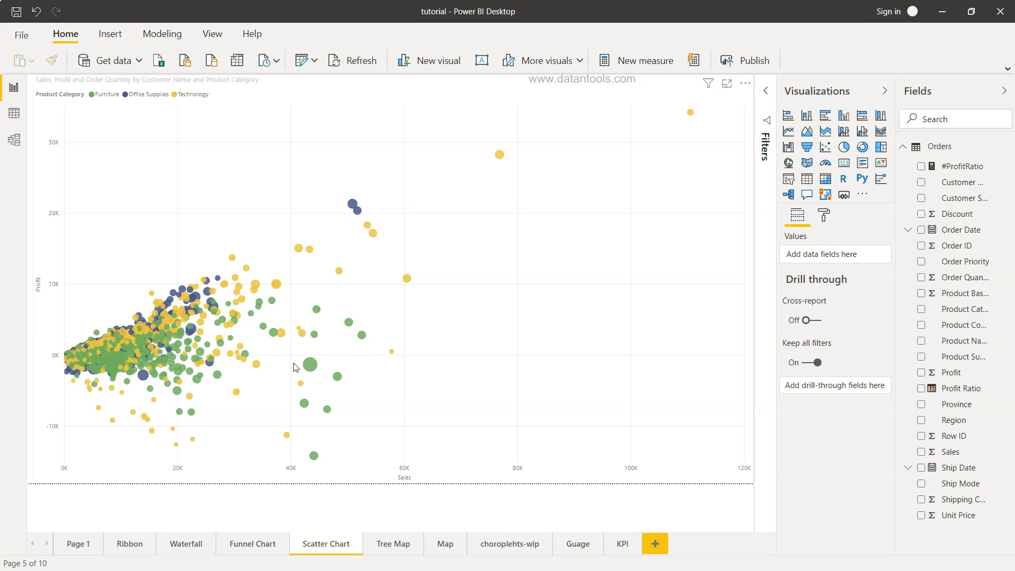
pyautogui.moveTo(143, 418)
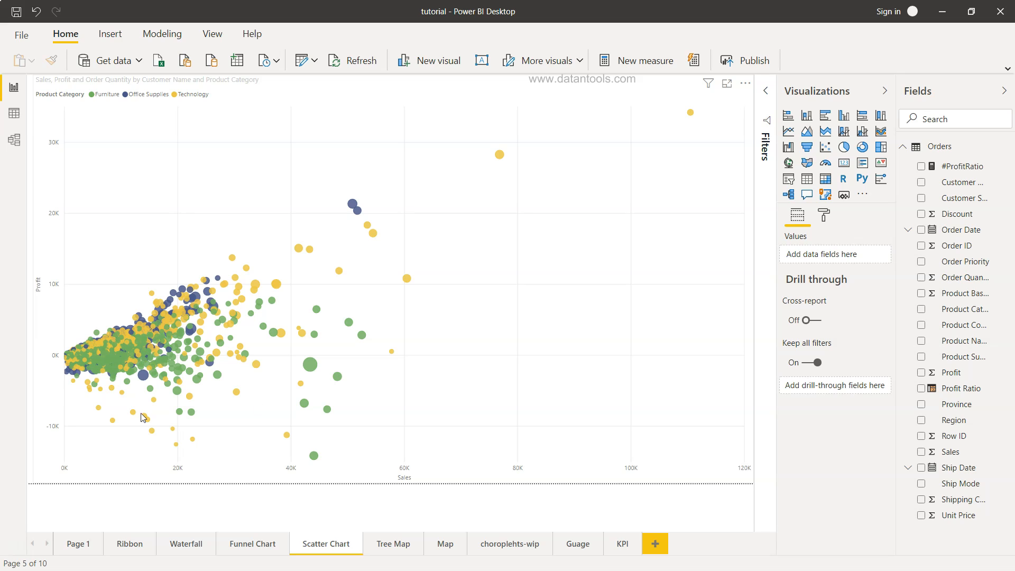
pyautogui.moveTo(150, 364)
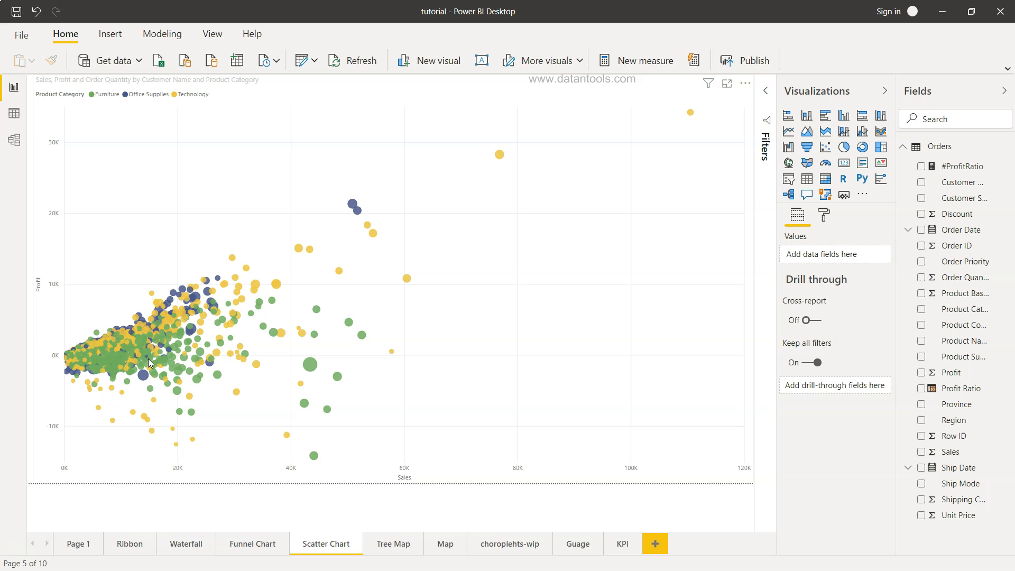
pyautogui.moveTo(394, 427)
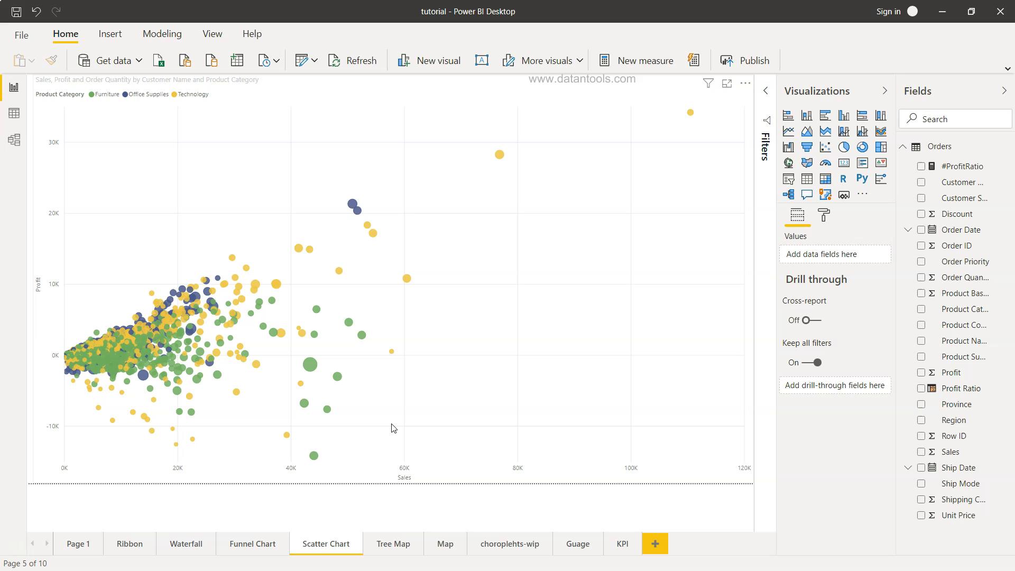
pyautogui.moveTo(406, 476)
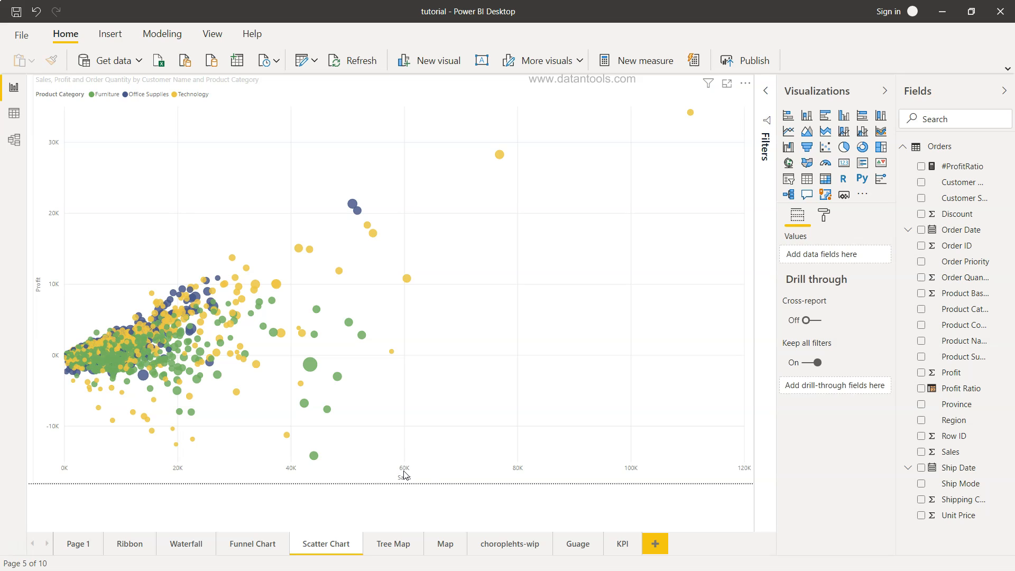
pyautogui.moveTo(452, 465)
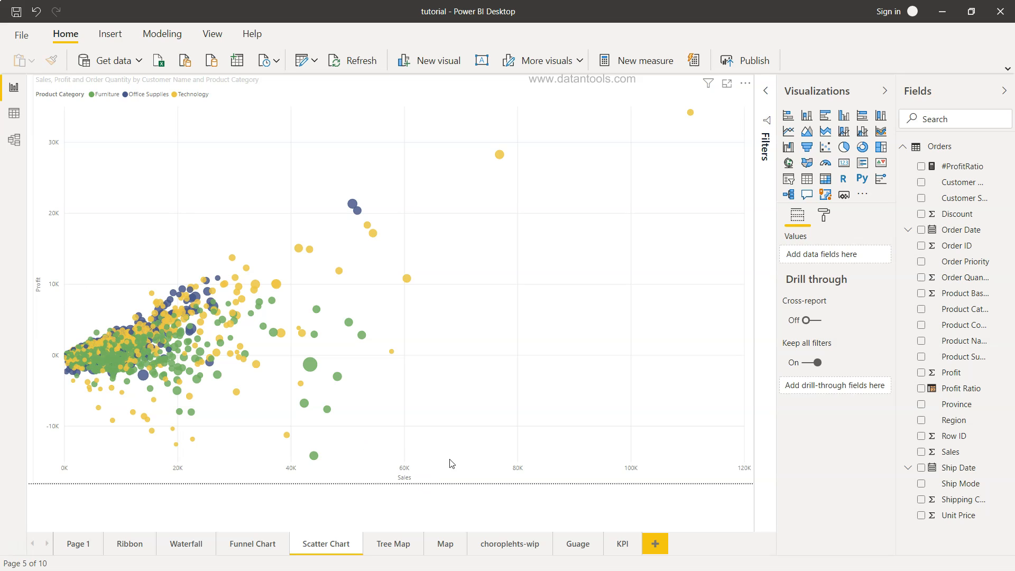
pyautogui.moveTo(271, 285)
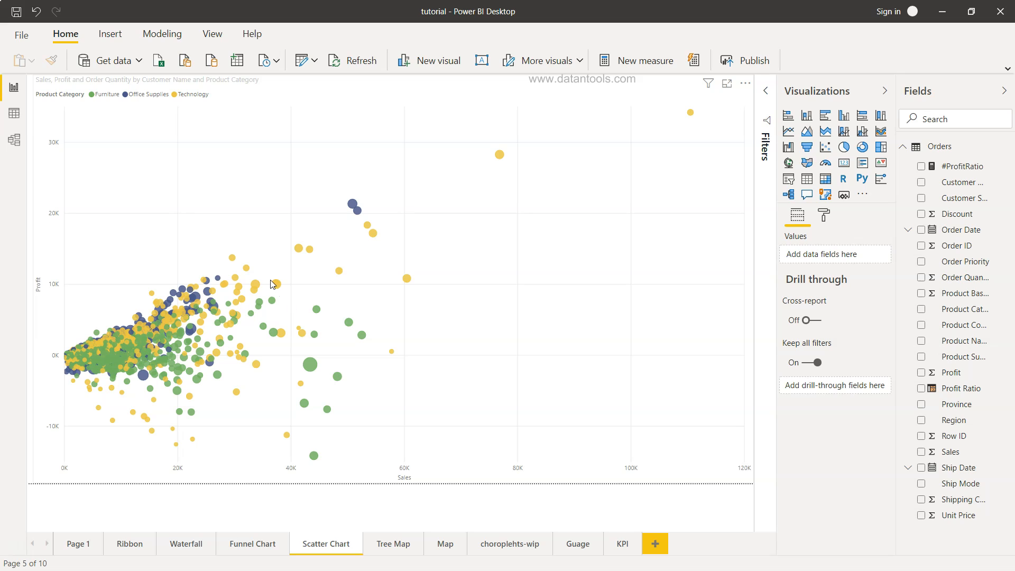
pyautogui.moveTo(274, 288)
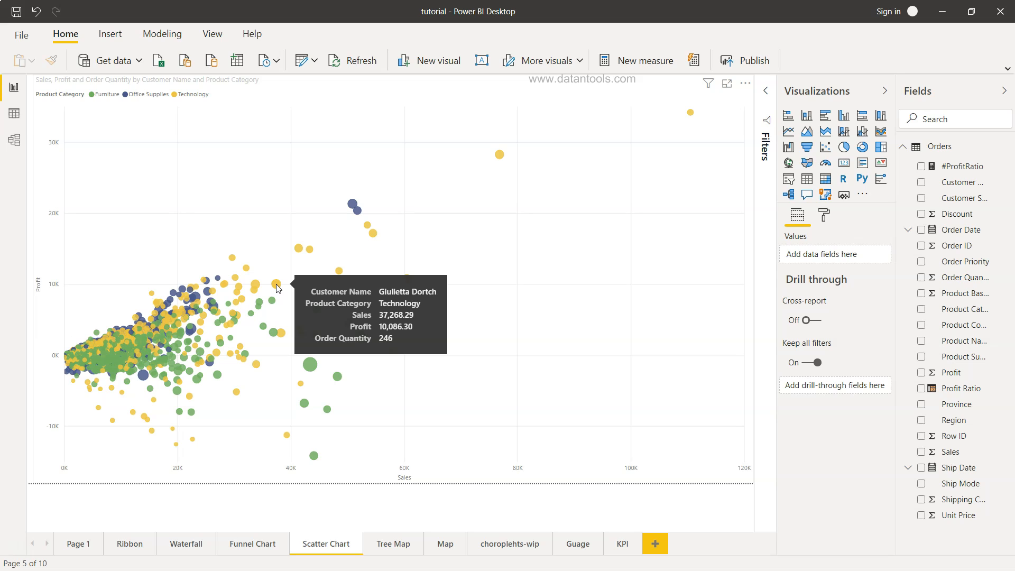
pyautogui.moveTo(377, 261)
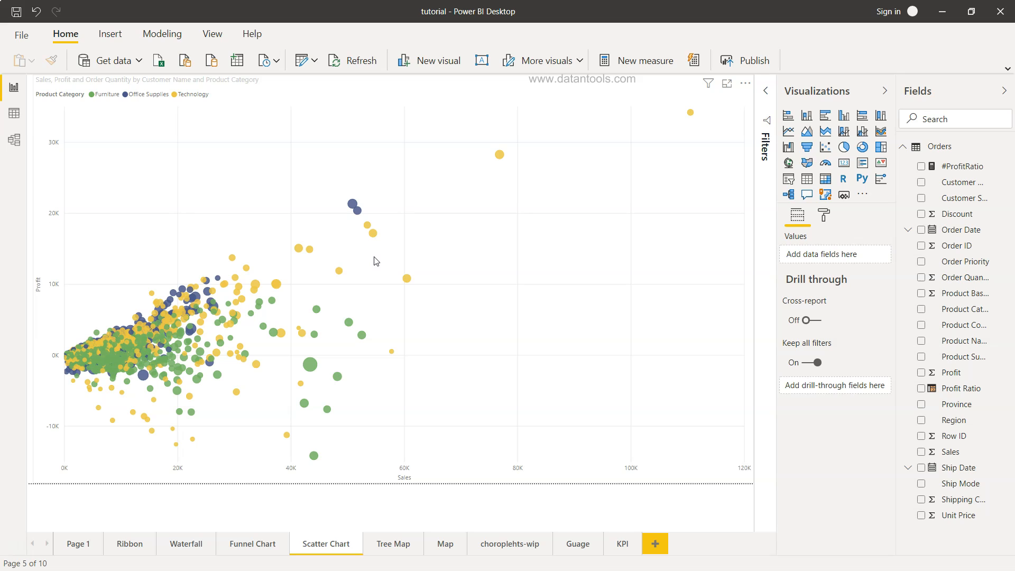
pyautogui.moveTo(108, 102)
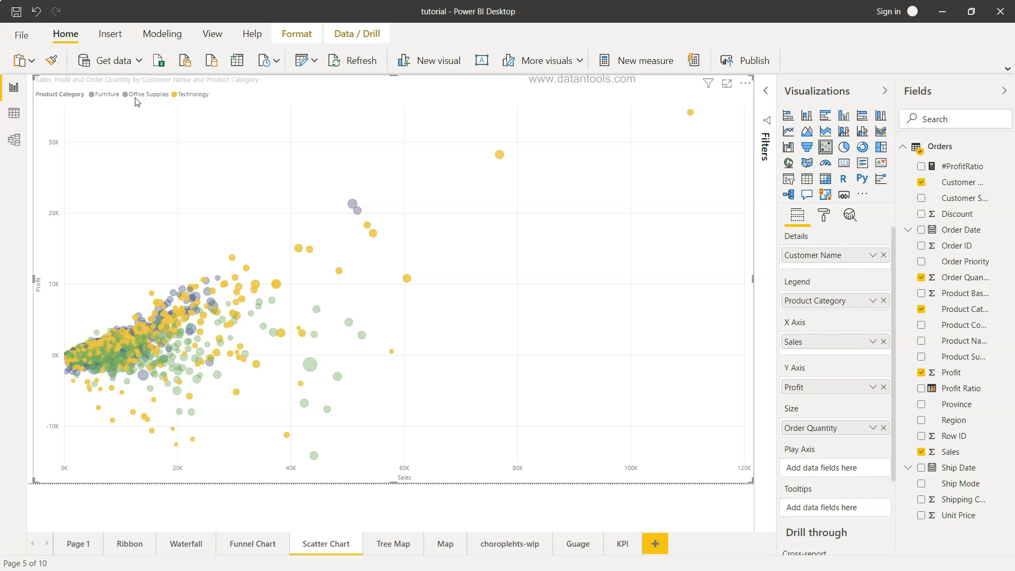
pyautogui.moveTo(108, 96)
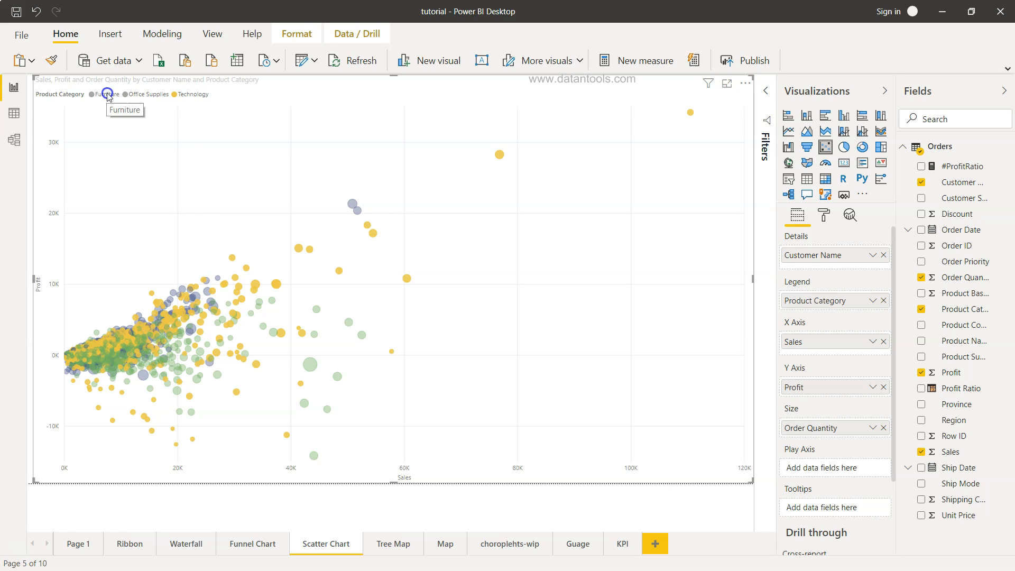
pyautogui.click(93, 94)
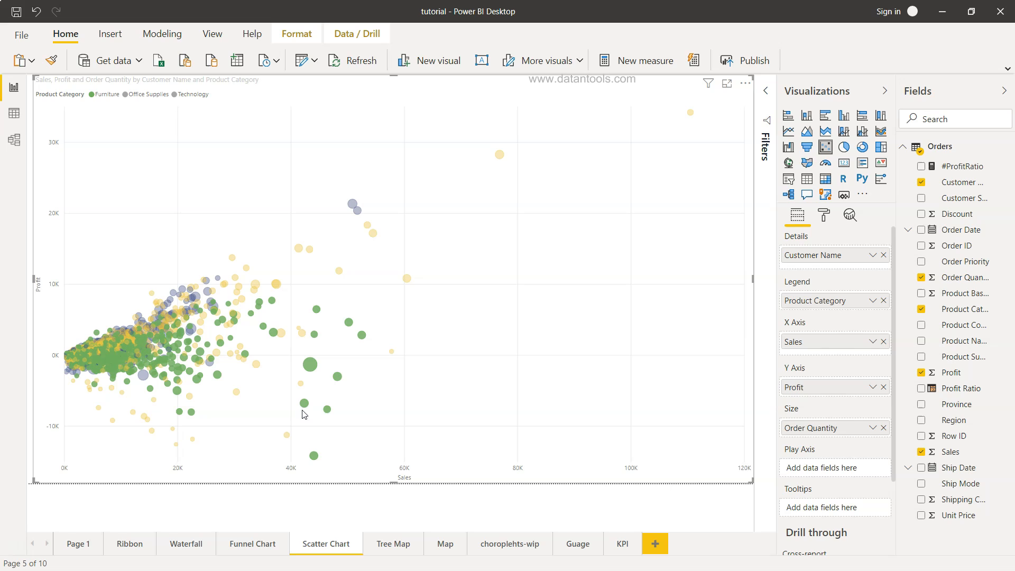
pyautogui.moveTo(107, 94)
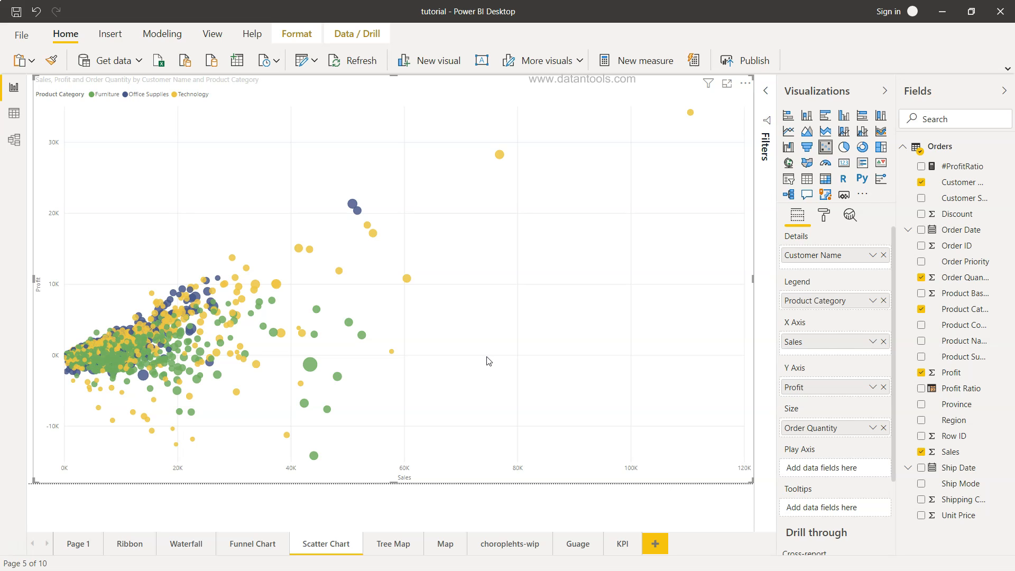
pyautogui.moveTo(488, 415)
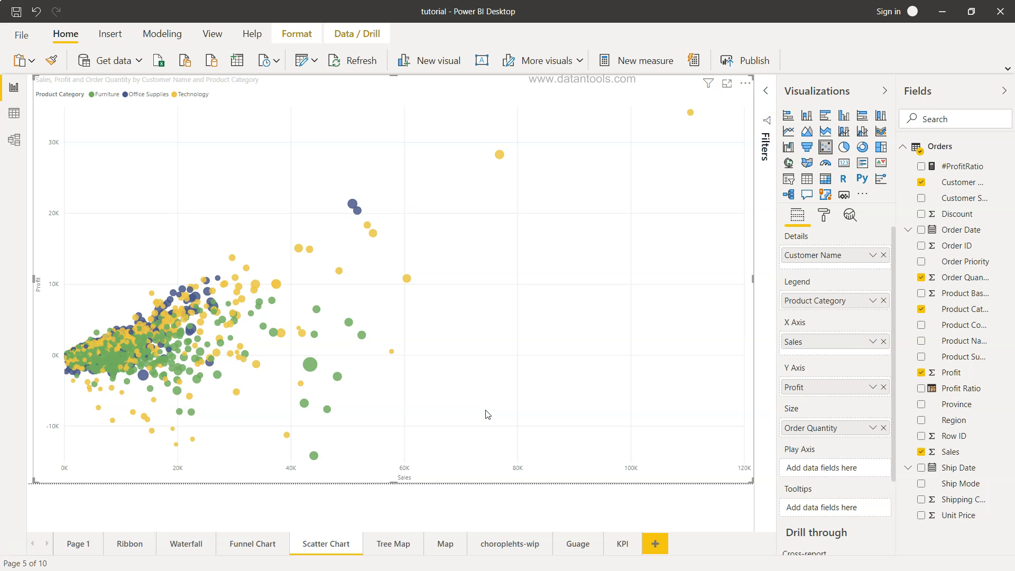
pyautogui.moveTo(503, 381)
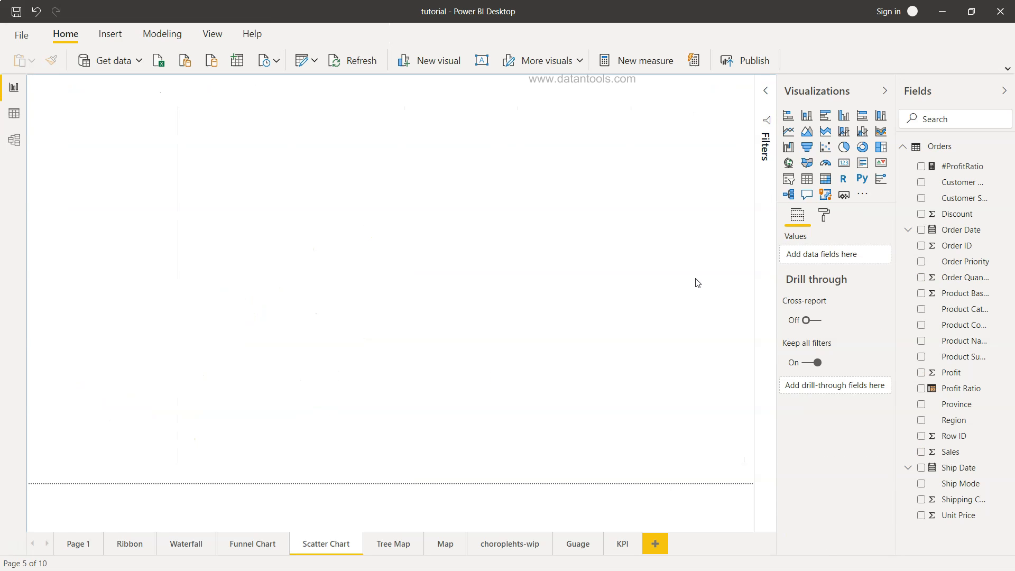
pyautogui.moveTo(825, 154)
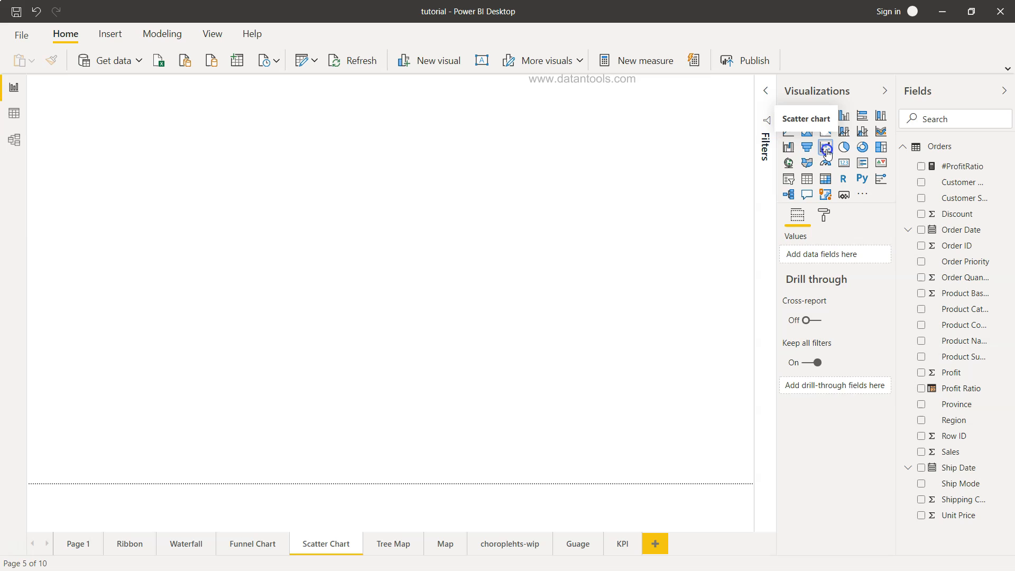
pyautogui.click(825, 147)
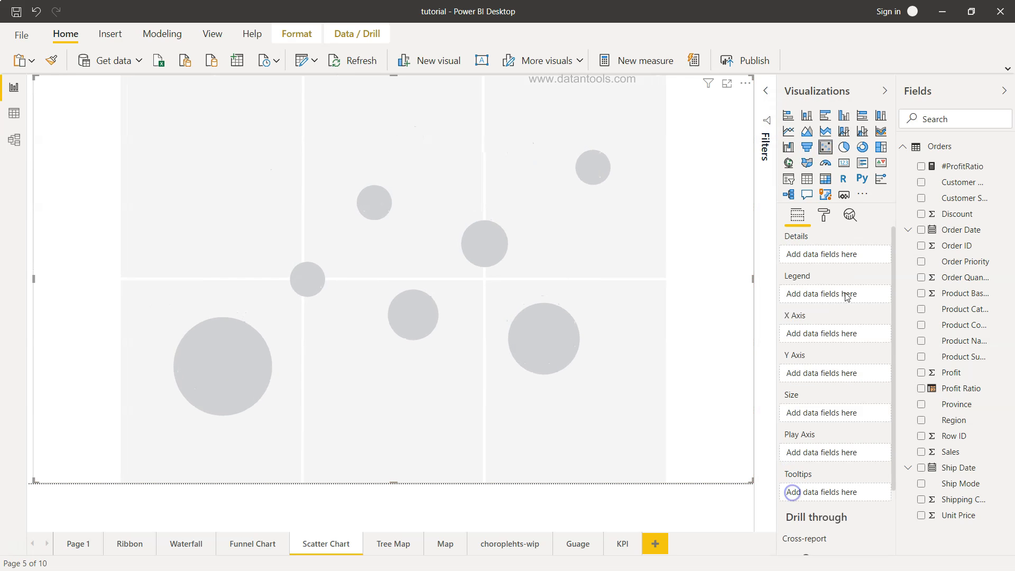
pyautogui.moveTo(837, 257)
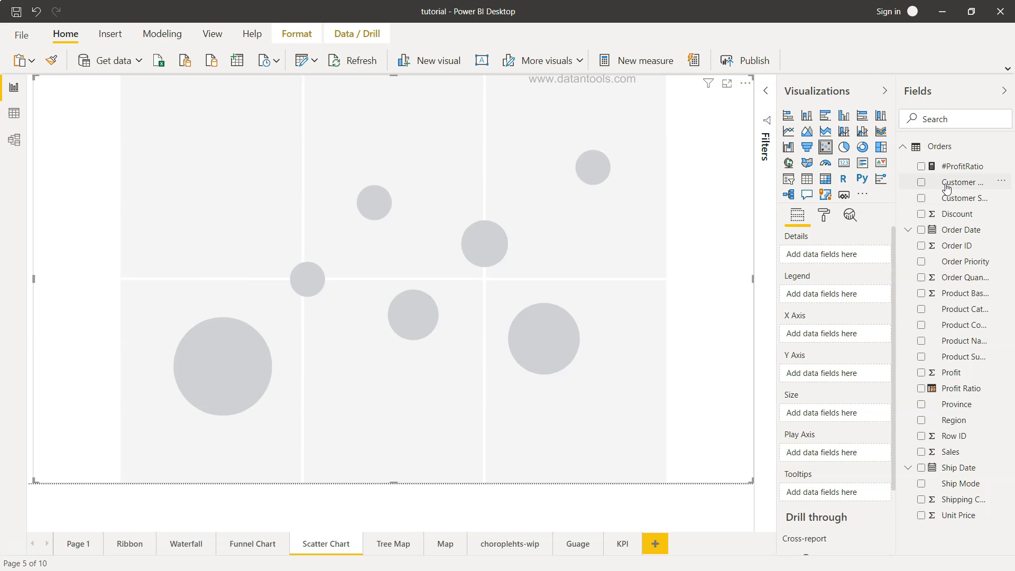
# Step: Set Customer Name as Details and Product Category as Legend on the scatter chart
pyautogui.click(922, 182)
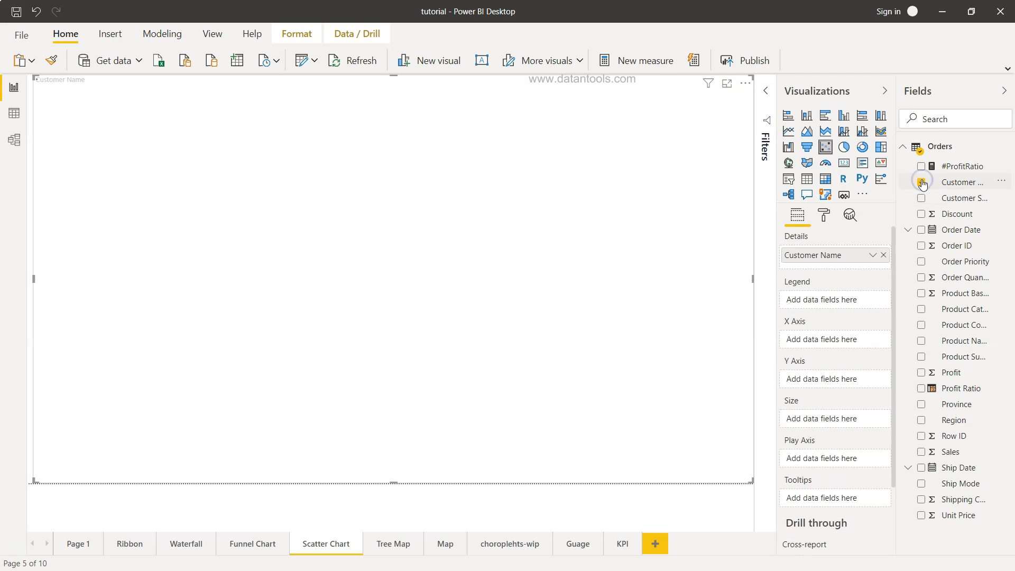
pyautogui.click(922, 182)
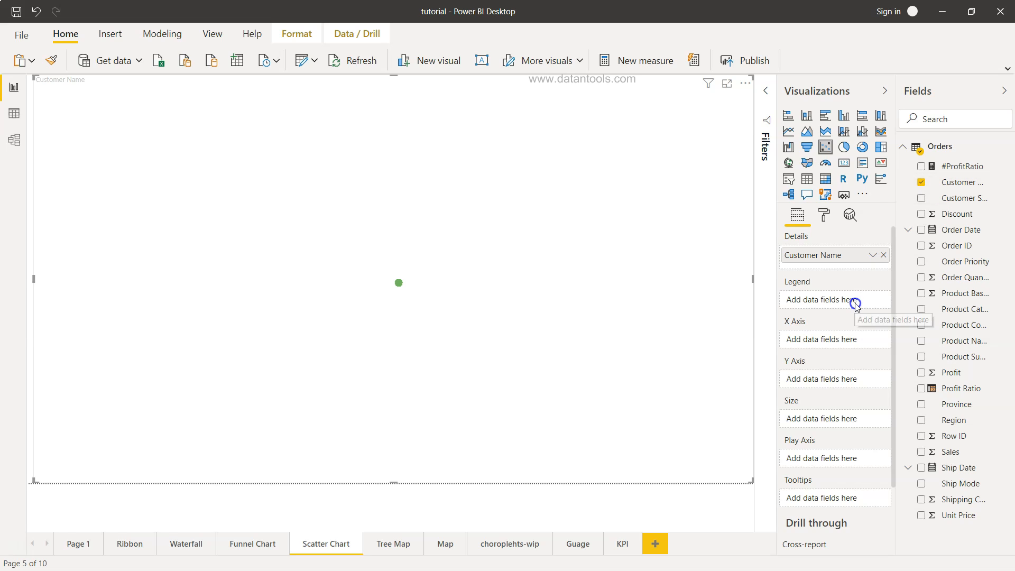
pyautogui.moveTo(856, 306)
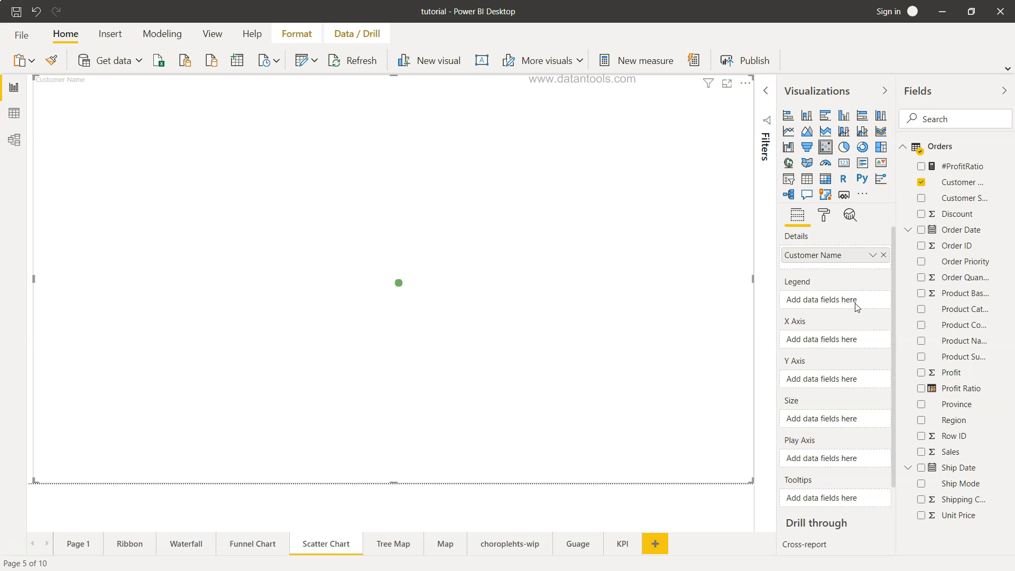
pyautogui.click(922, 309)
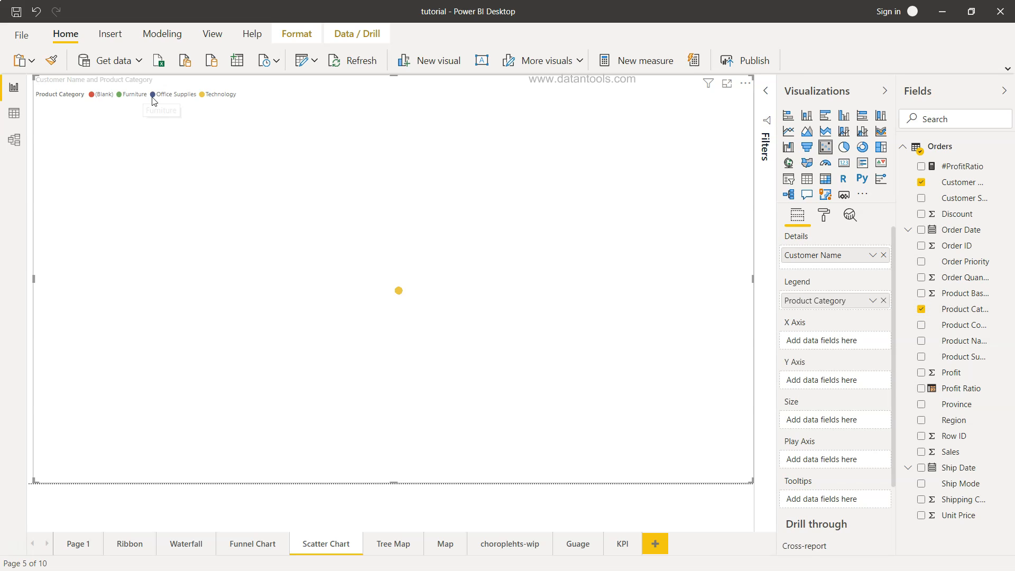
pyautogui.moveTo(119, 118)
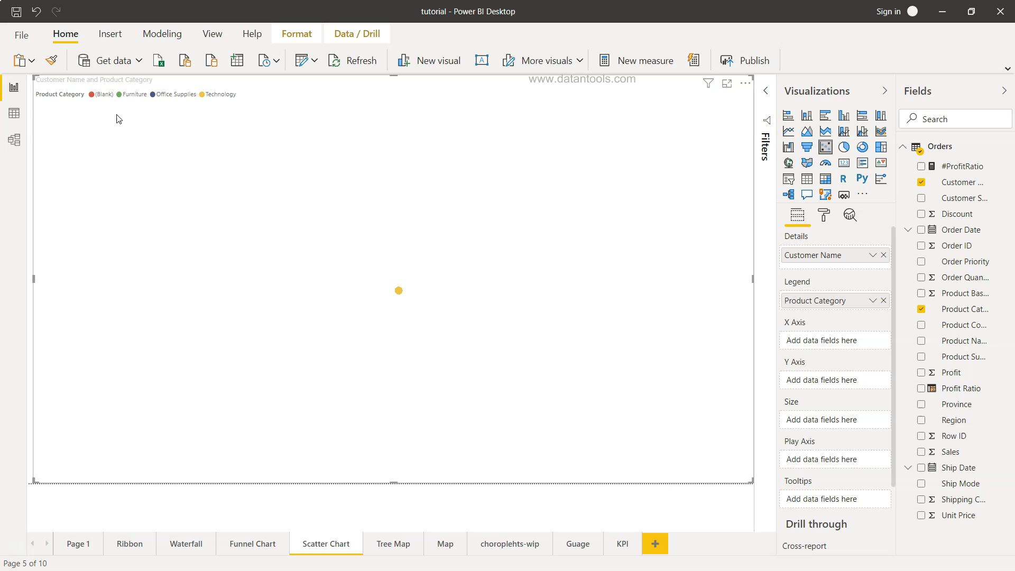
pyautogui.moveTo(343, 238)
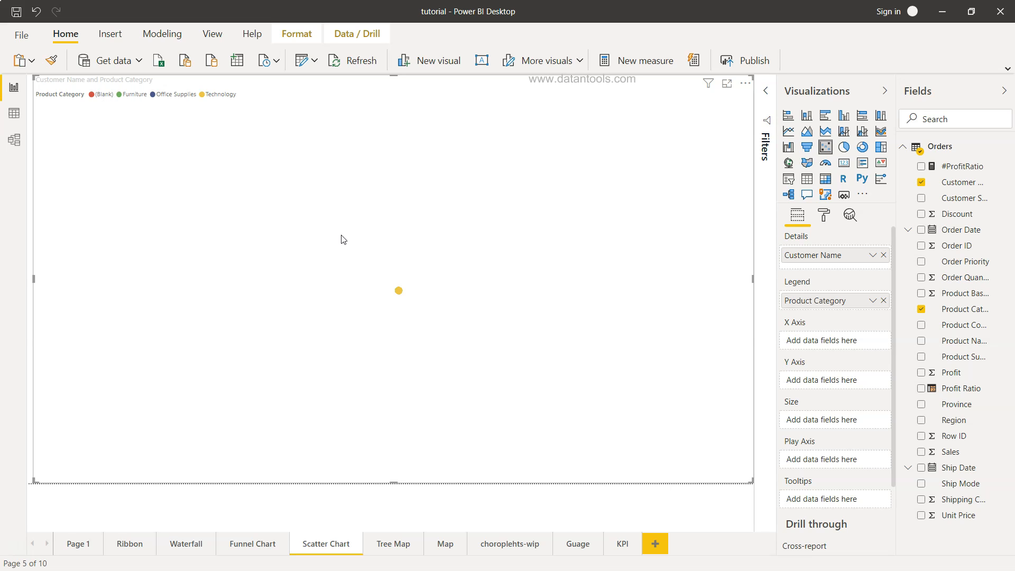
pyautogui.moveTo(840, 341)
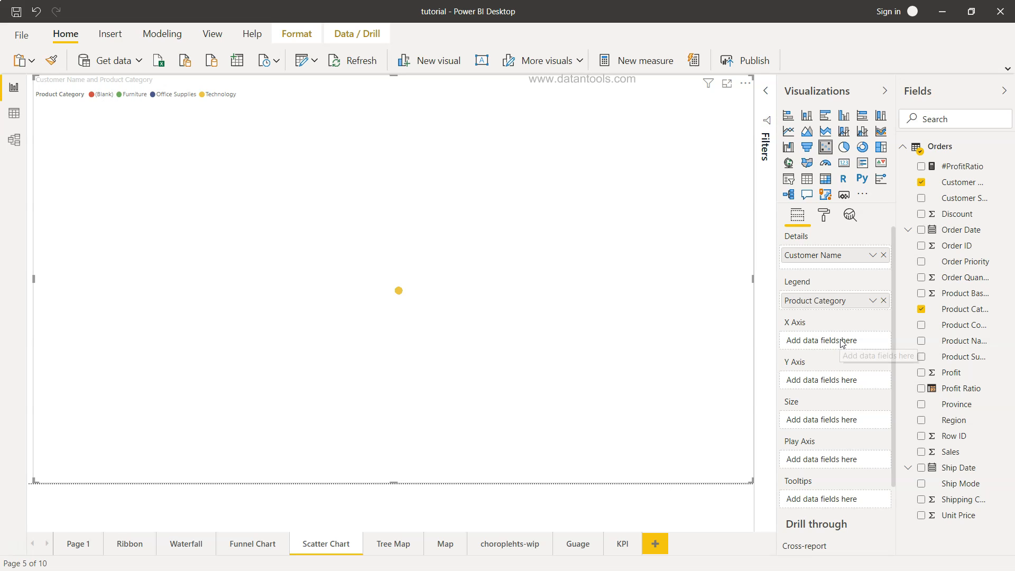
pyautogui.moveTo(921, 410)
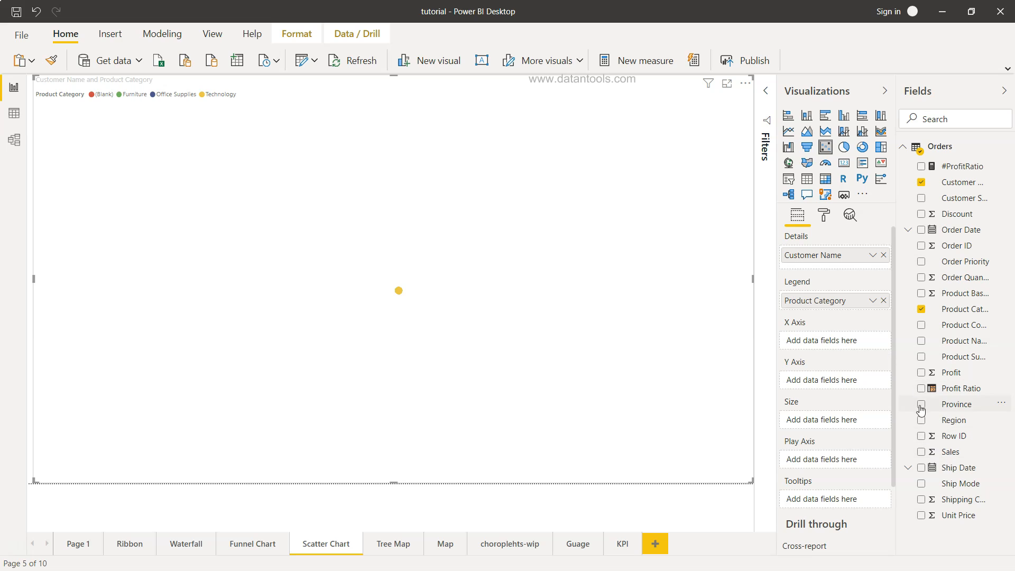
pyautogui.moveTo(922, 374)
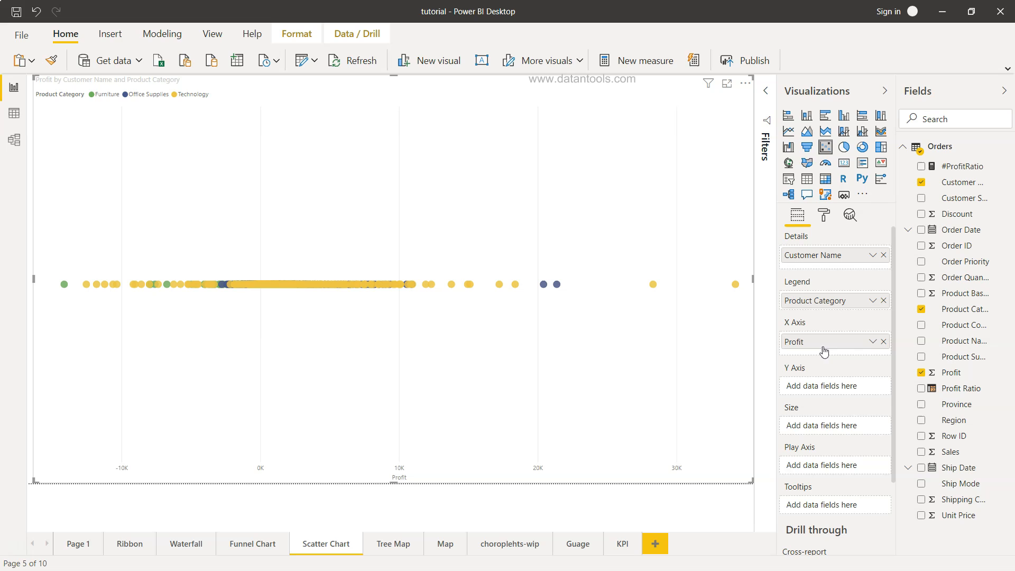
pyautogui.moveTo(881, 396)
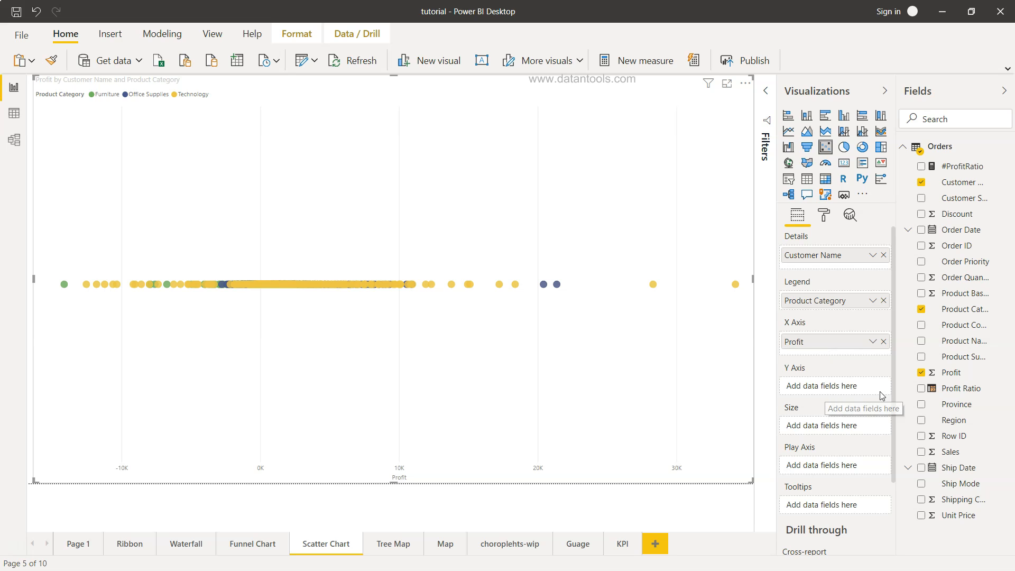
# Step: Put Sales on the Y axis so the chart plots Profit against Sales
pyautogui.click(923, 453)
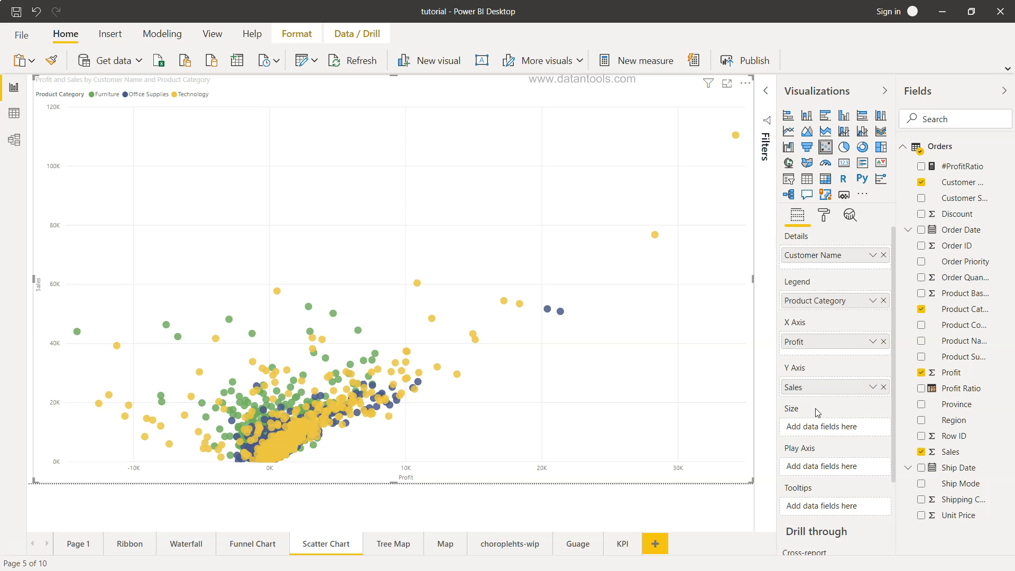
pyautogui.moveTo(818, 430)
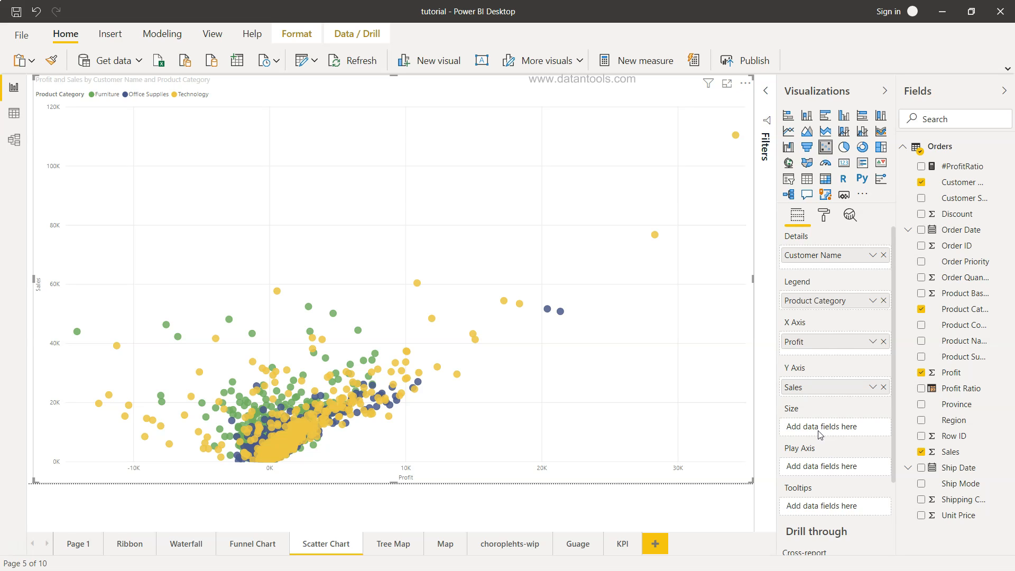
pyautogui.moveTo(479, 347)
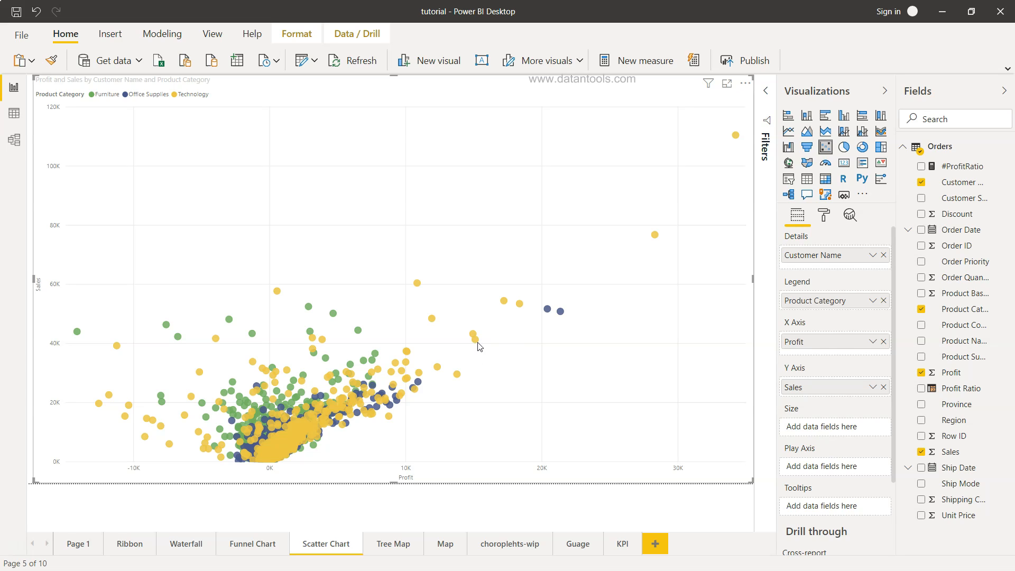
pyautogui.moveTo(476, 340)
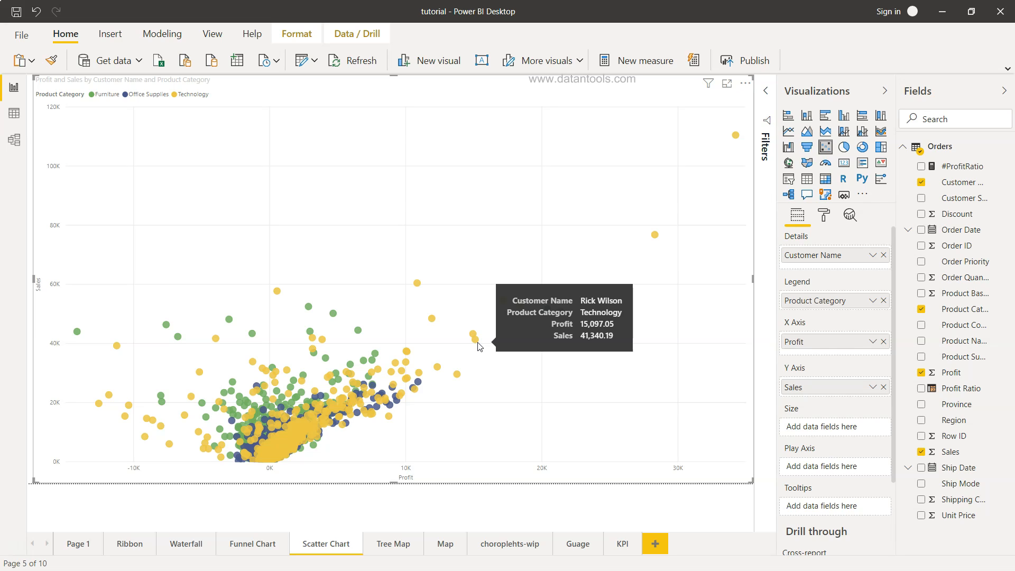
pyautogui.moveTo(696, 239)
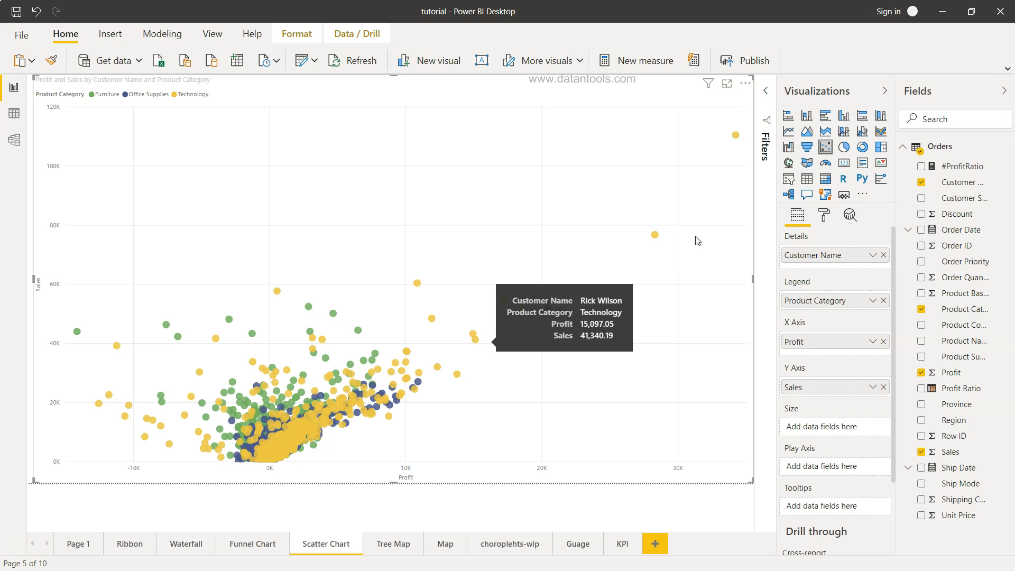
# Step: Use Discount as the Size field so bubbles scale by discount
pyautogui.click(922, 214)
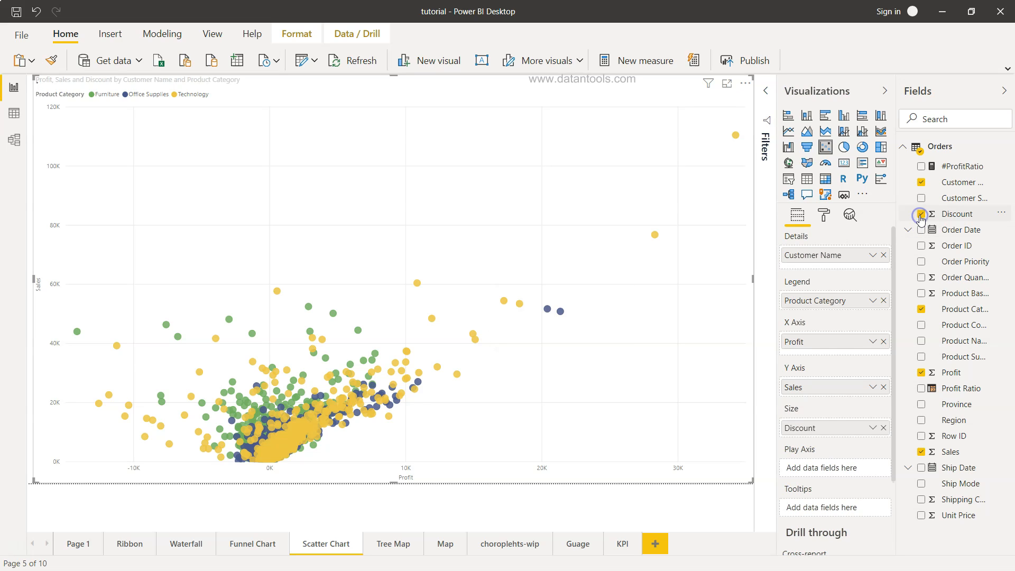
# Step: Summarise the Discount size field as Average instead of Sum
pyautogui.click(922, 214)
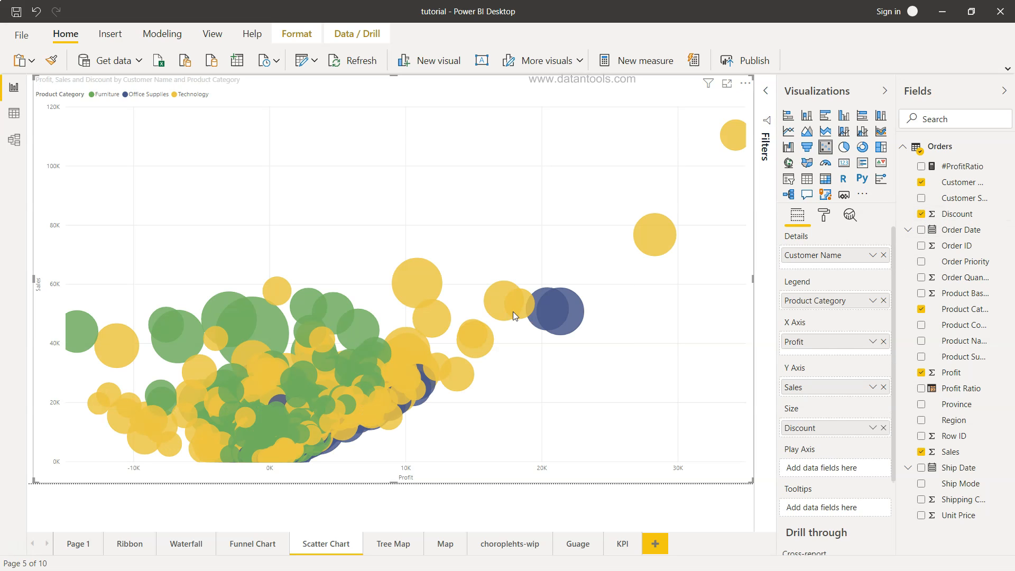
pyautogui.moveTo(569, 379)
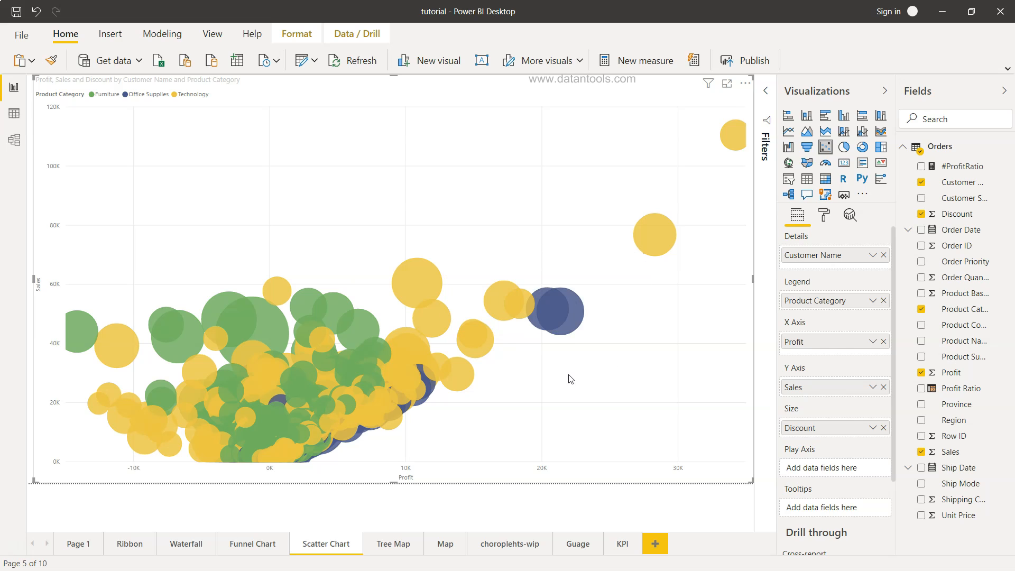
pyautogui.click(874, 429)
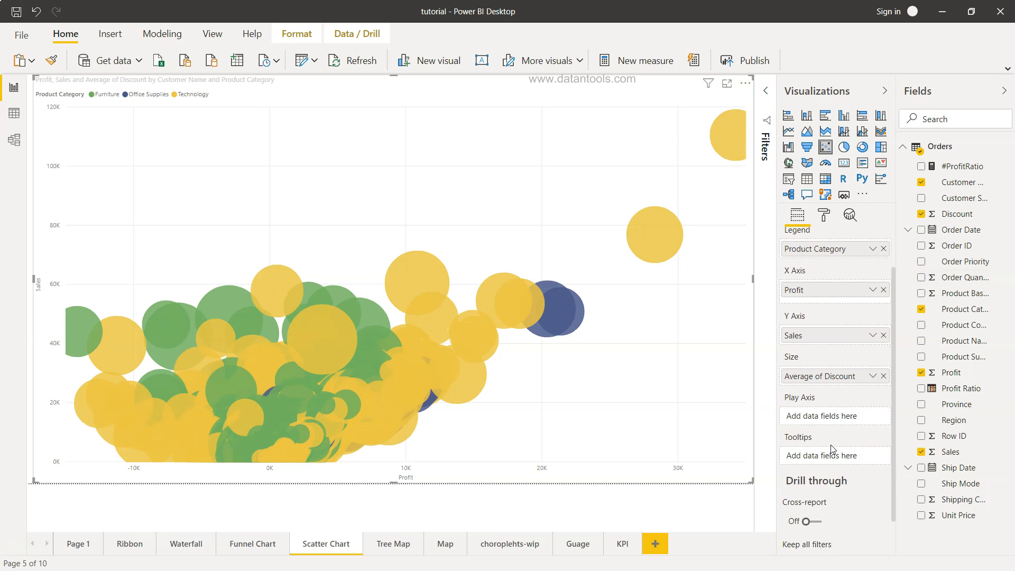
pyautogui.moveTo(592, 392)
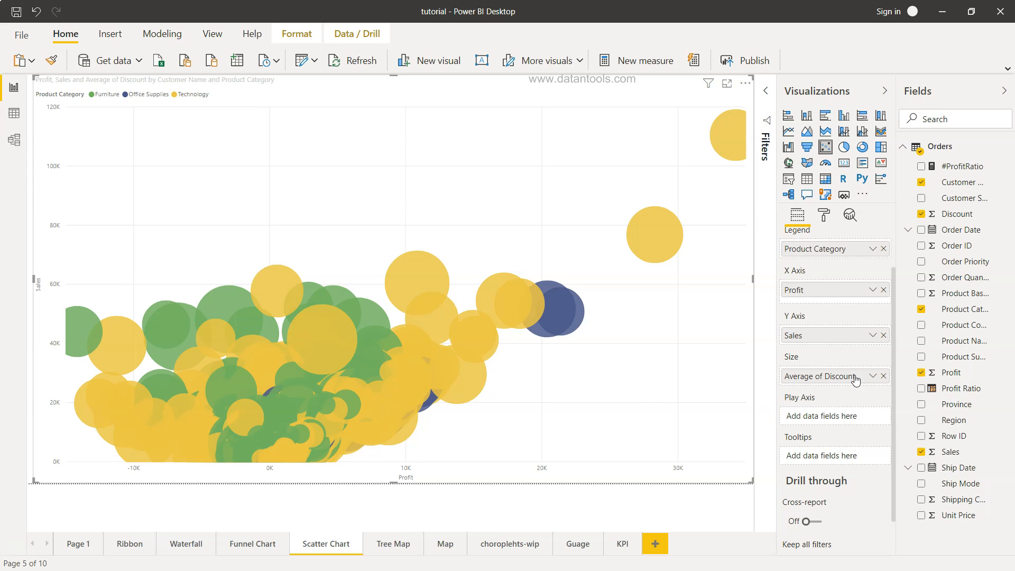
pyautogui.moveTo(849, 421)
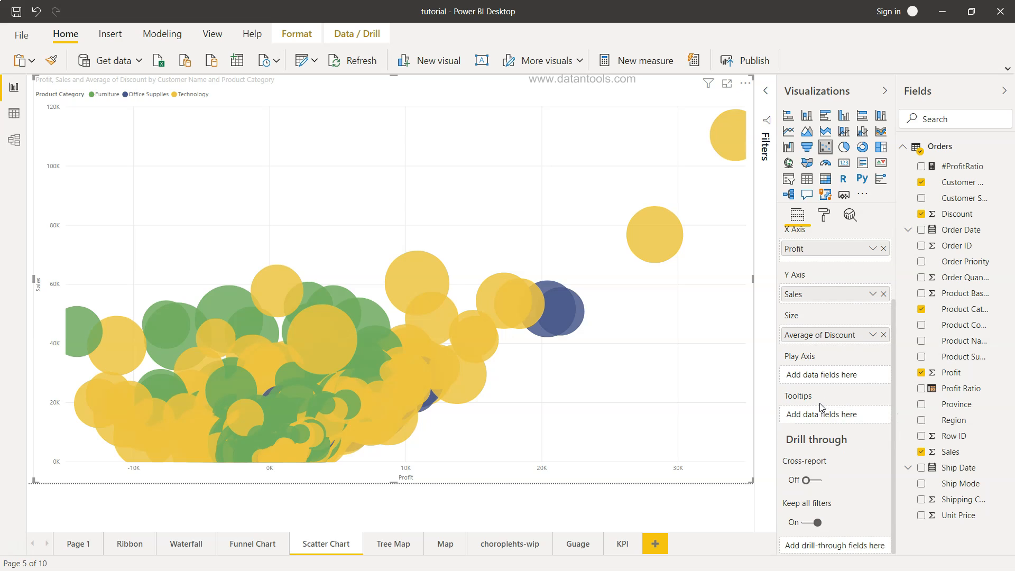
pyautogui.click(824, 215)
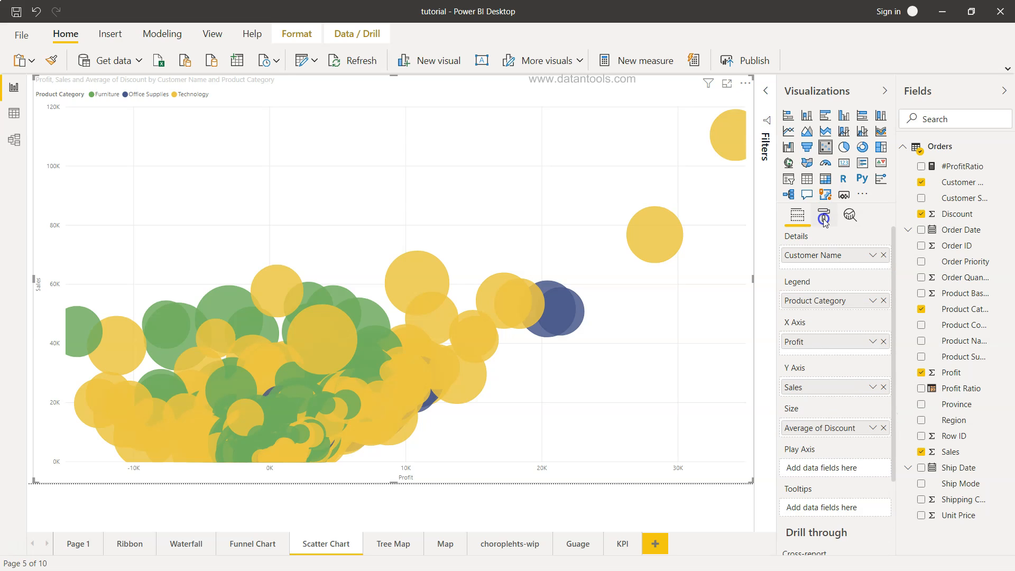
# Step: In the Shapes settings, try several marker sizes and settle on -25
pyautogui.click(824, 216)
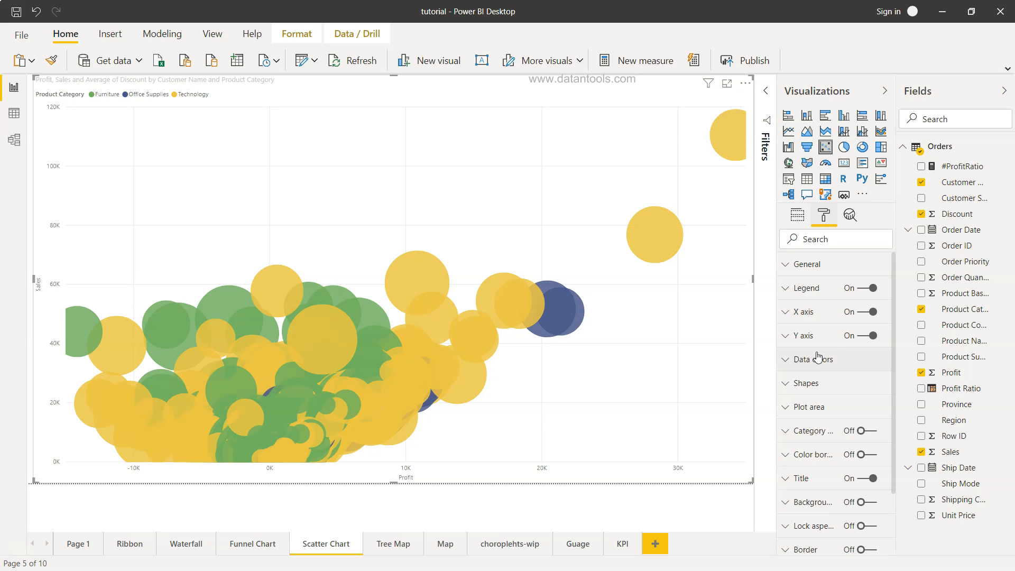
pyautogui.click(806, 384)
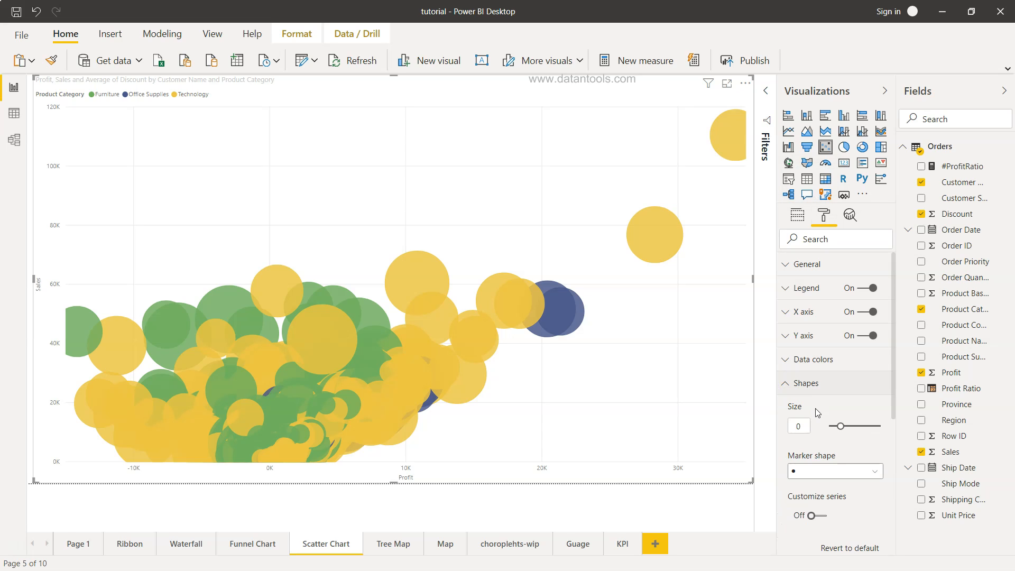
pyautogui.moveTo(841, 451)
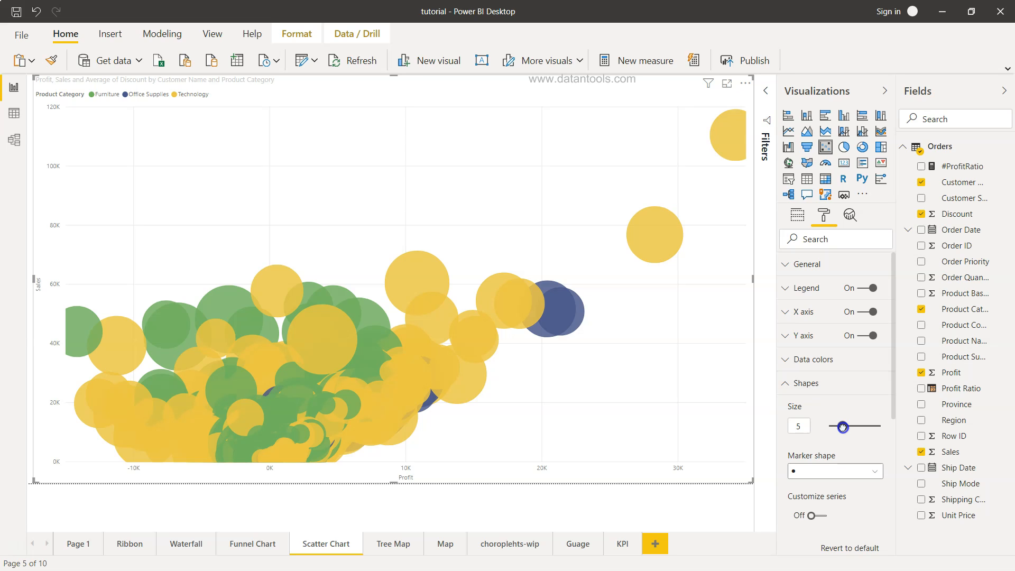
pyautogui.moveTo(844, 426); pyautogui.dragTo(834, 427)
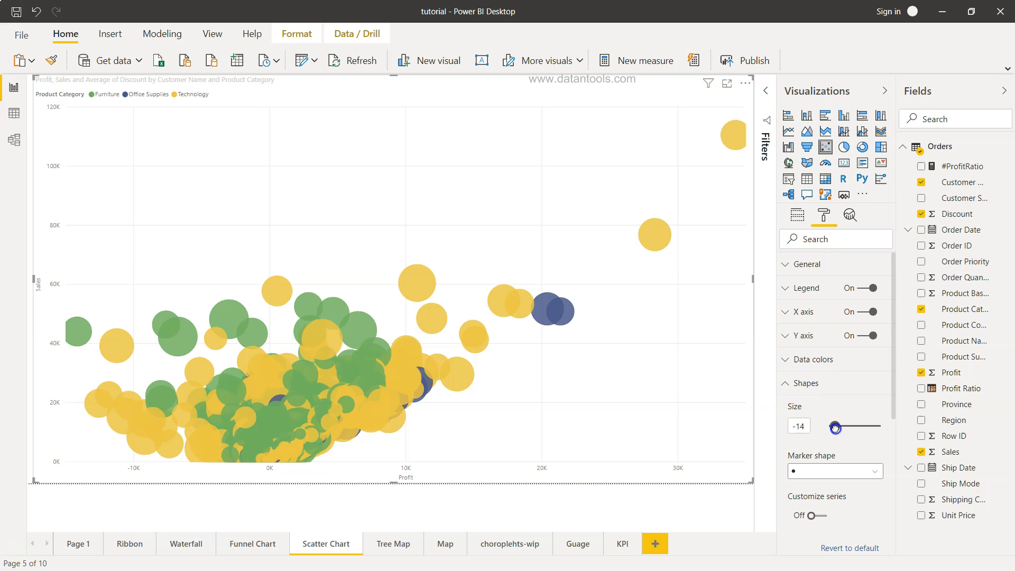
pyautogui.moveTo(834, 428); pyautogui.dragTo(833, 427)
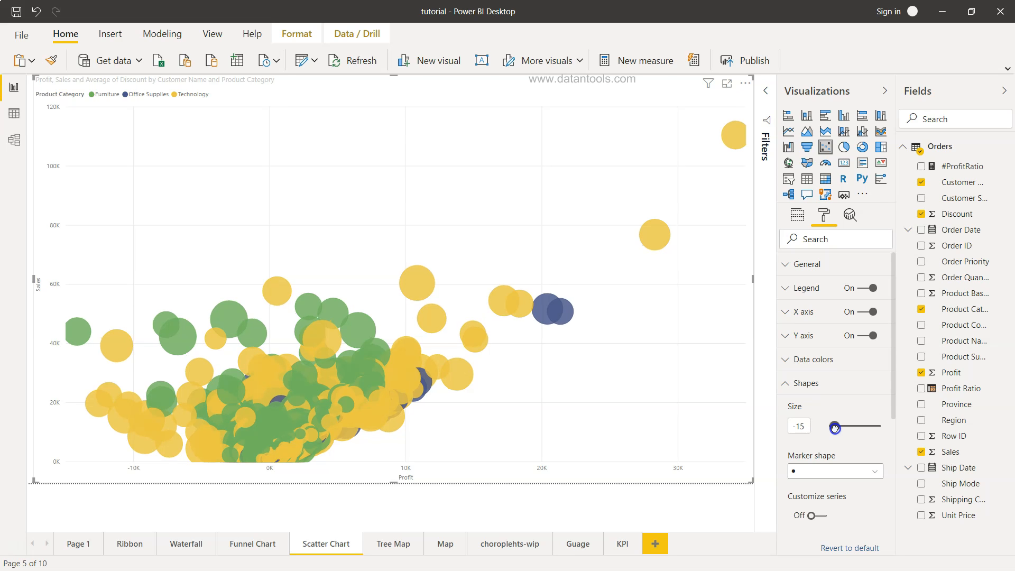
pyautogui.moveTo(834, 428); pyautogui.dragTo(827, 431)
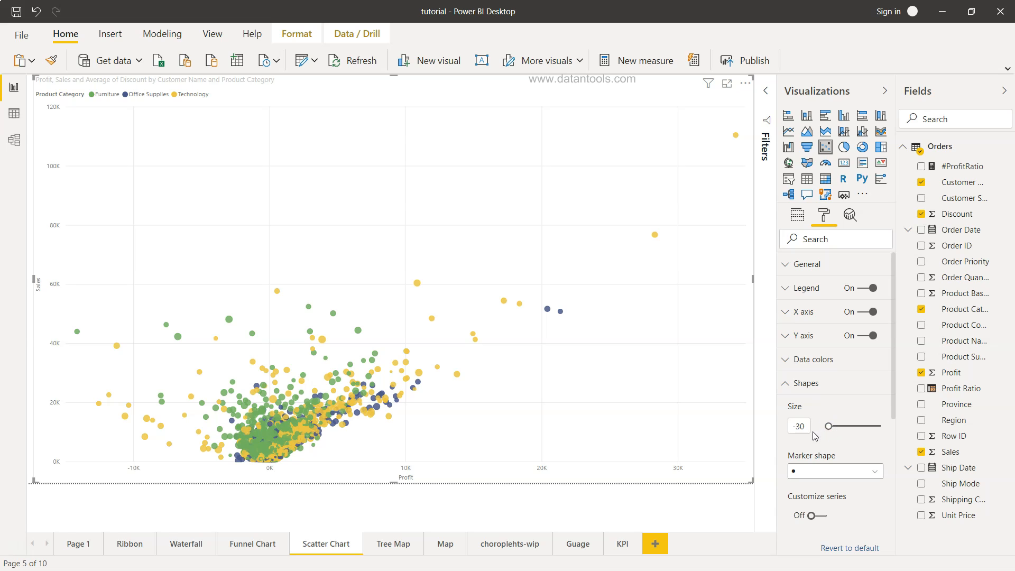
pyautogui.moveTo(814, 451)
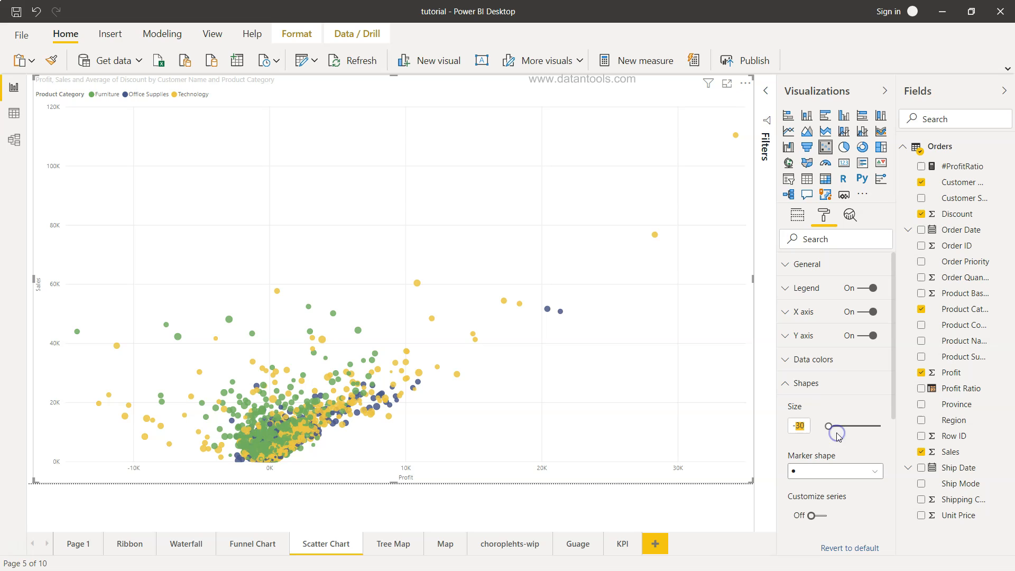
pyautogui.moveTo(827, 426); pyautogui.dragTo(844, 426)
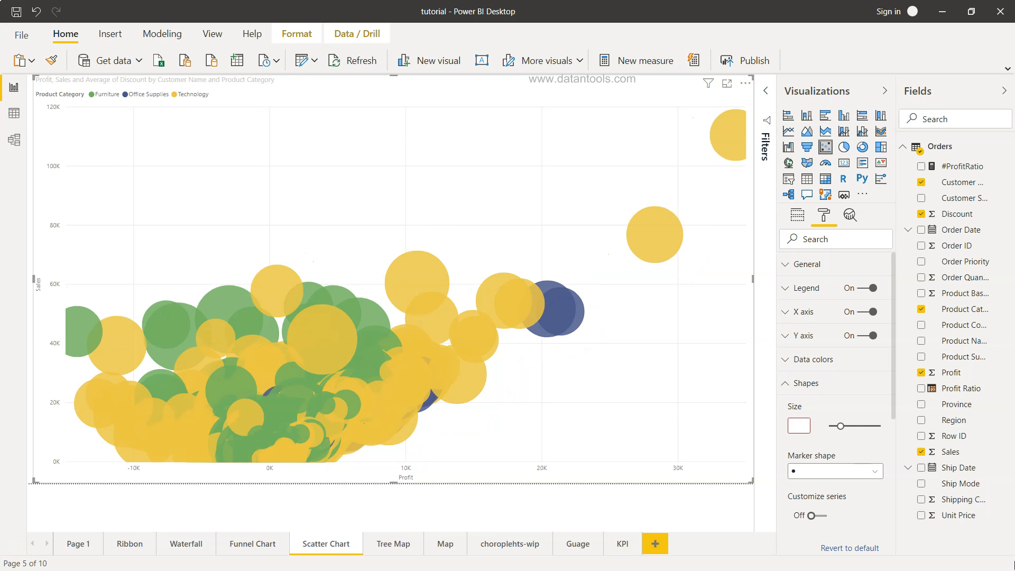
pyautogui.moveTo(855, 426); pyautogui.dragTo(835, 426)
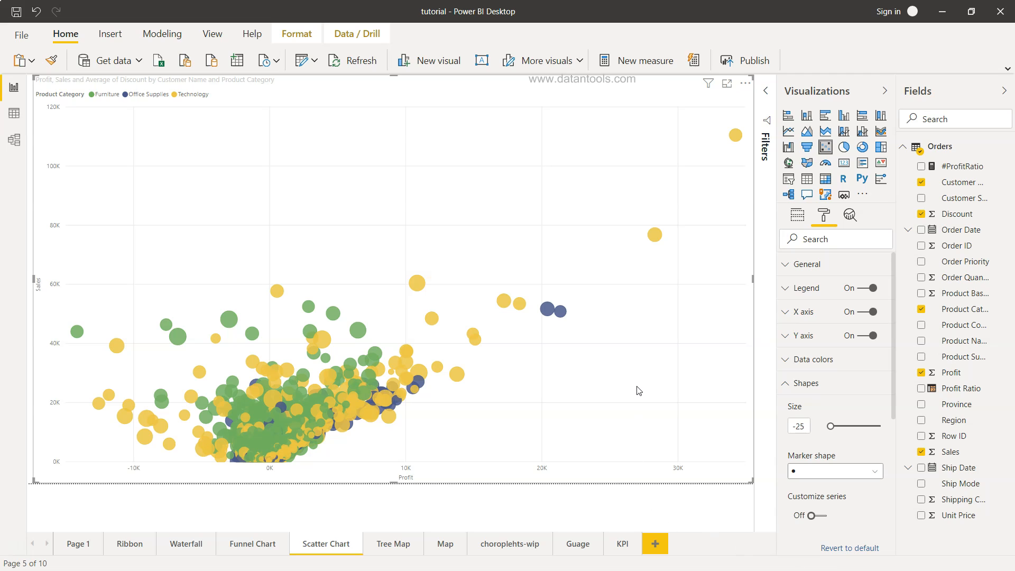
pyautogui.moveTo(448, 475)
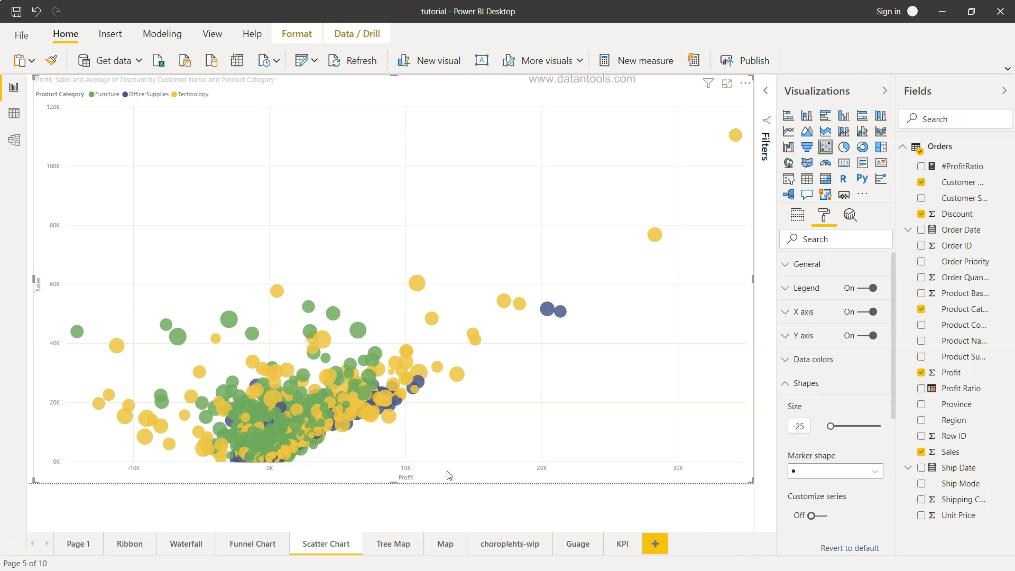
pyautogui.moveTo(56, 297)
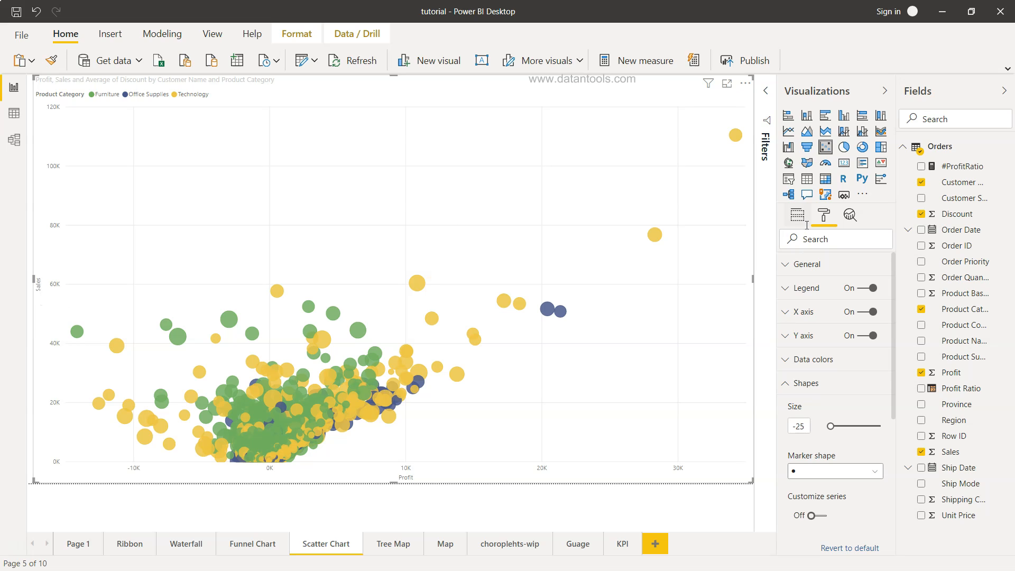
# Step: Swap the axes so Sales is on X and Profit is on Y
pyautogui.click(797, 214)
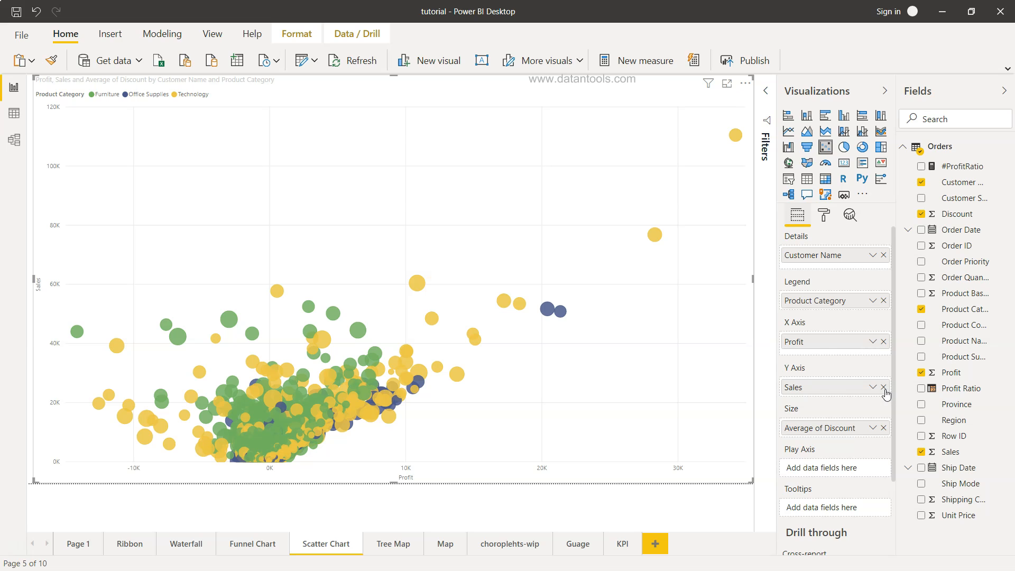
pyautogui.click(884, 387)
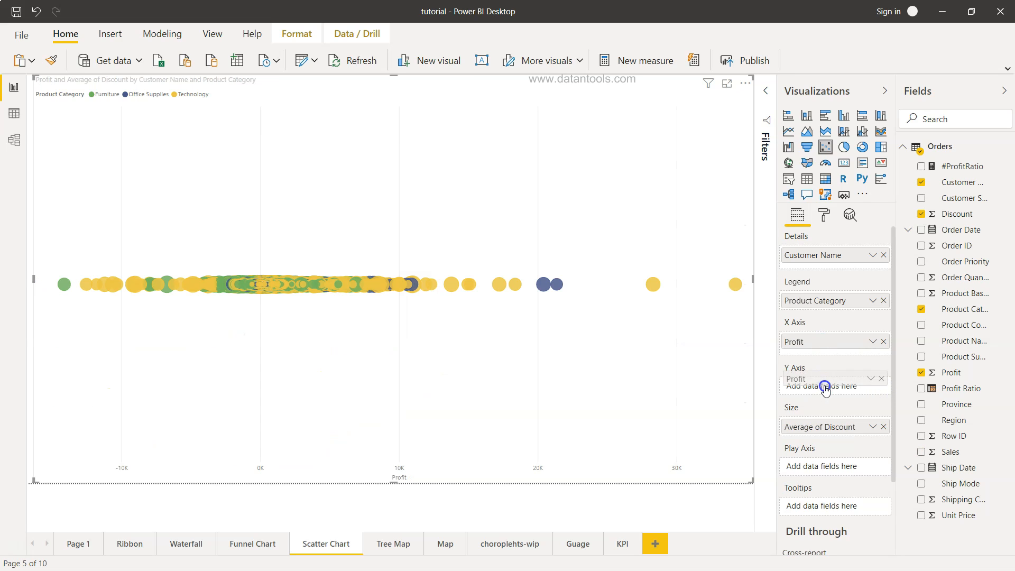
pyautogui.click(882, 341)
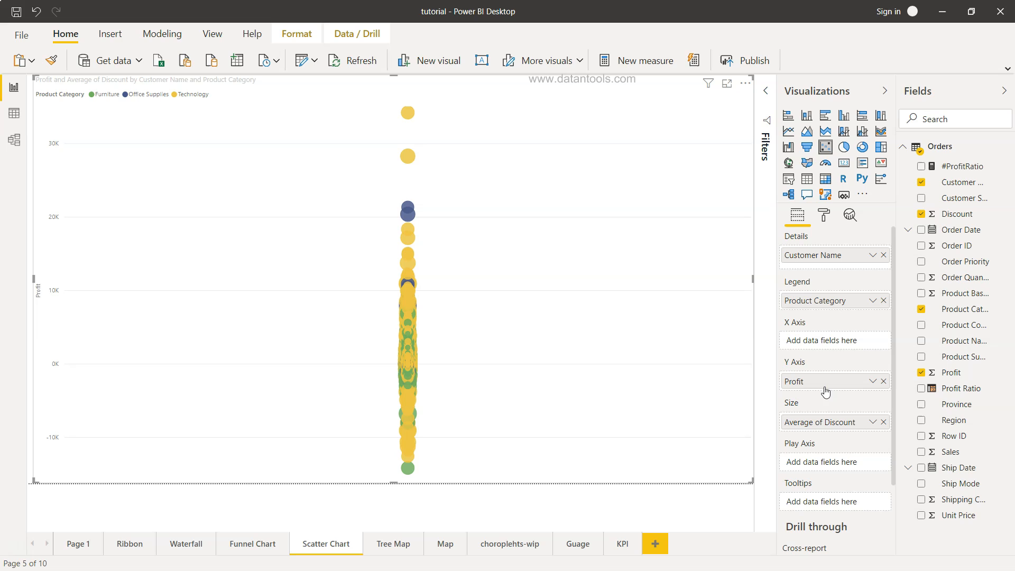
pyautogui.moveTo(948, 430)
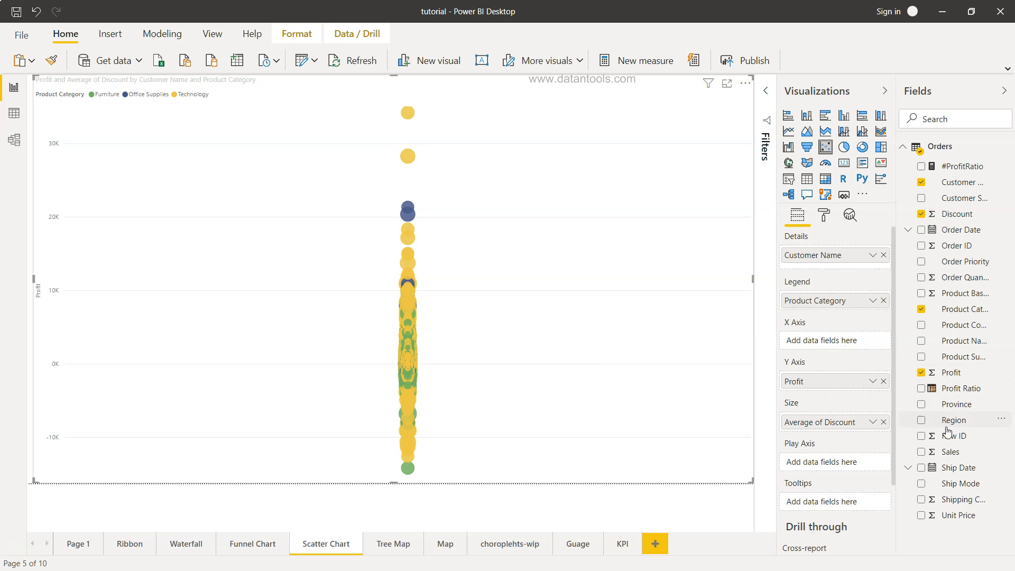
pyautogui.click(922, 451)
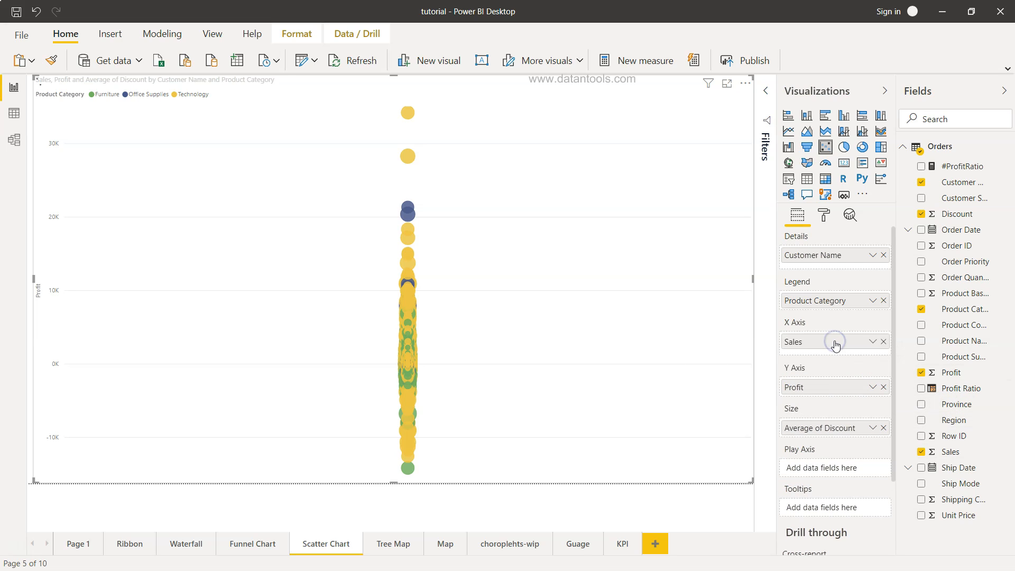
pyautogui.click(836, 341)
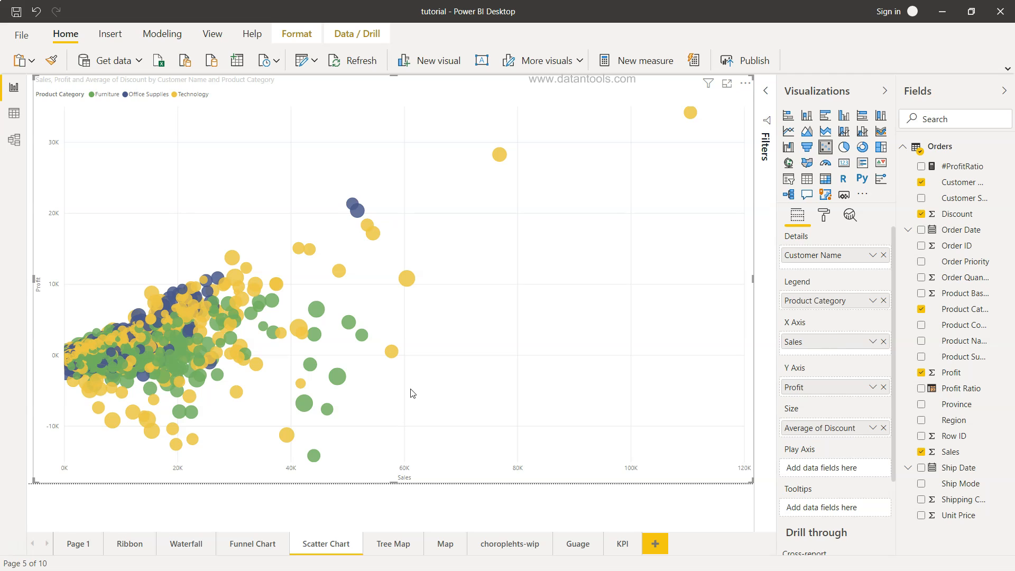
pyautogui.moveTo(455, 396)
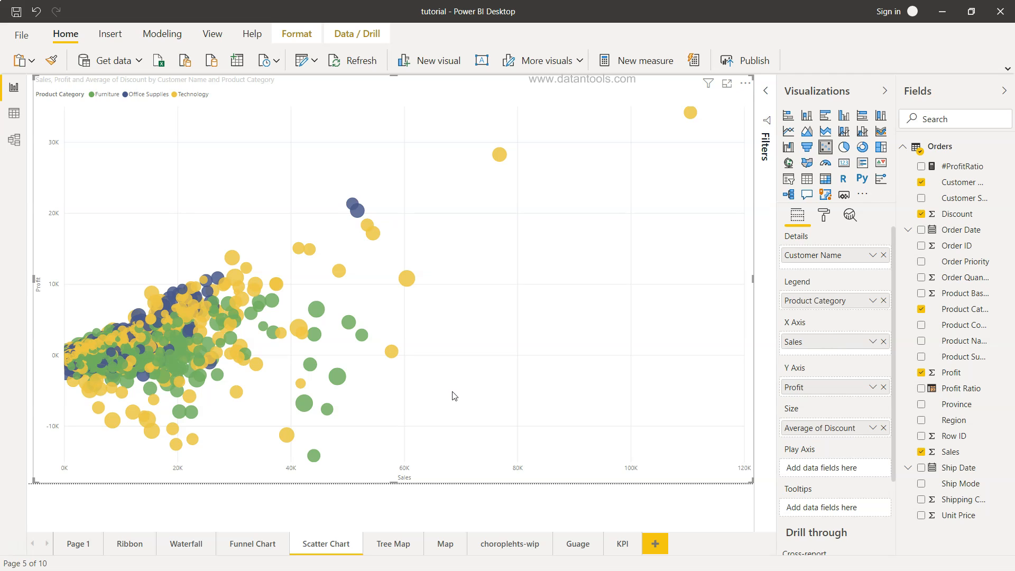
# Step: Reduce the marker size to its minimum of -30 in the Shapes settings
pyautogui.click(824, 215)
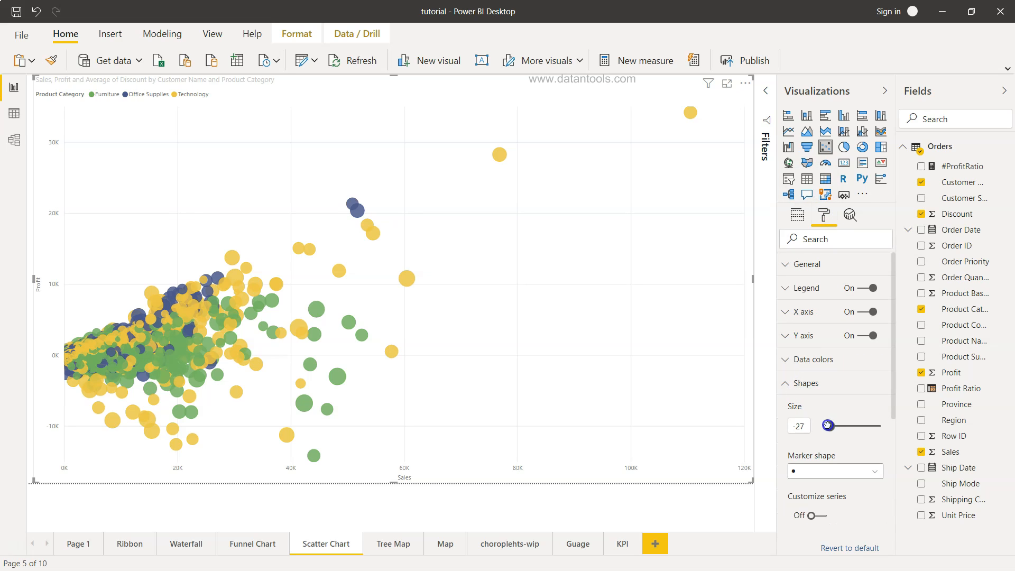
pyautogui.moveTo(840, 425); pyautogui.dragTo(828, 425)
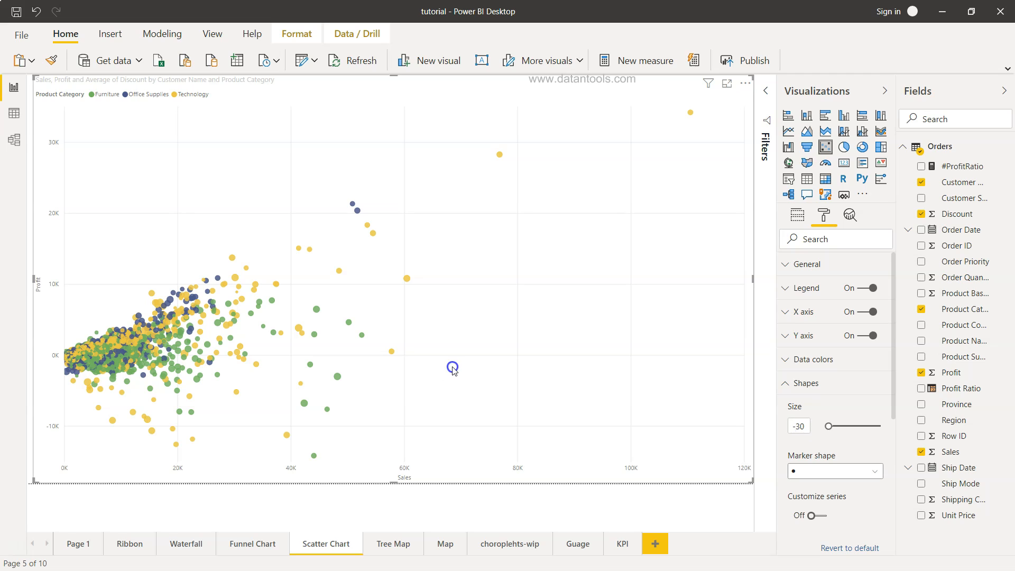
pyautogui.moveTo(826, 470)
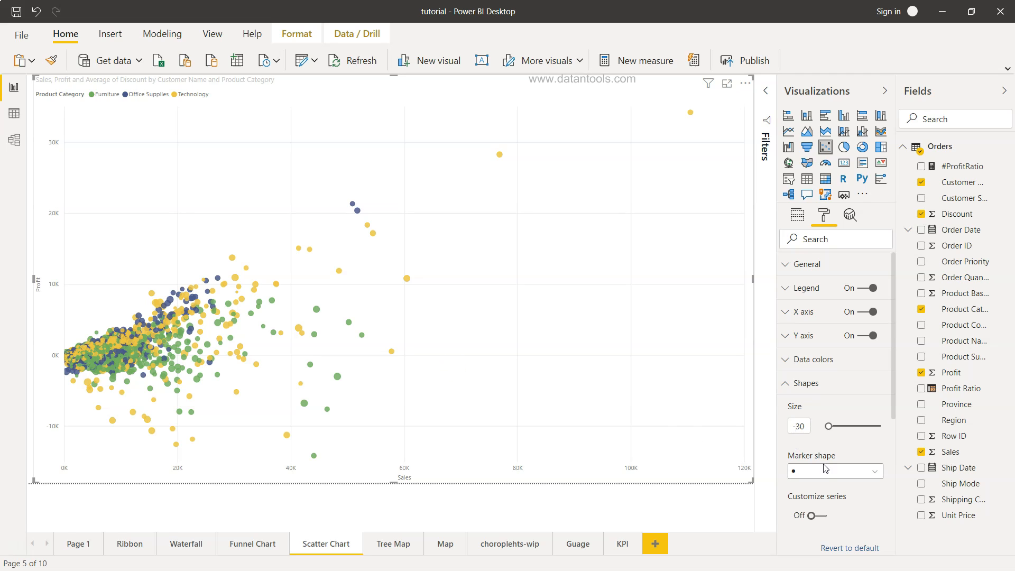
# Step: Change the marker shape to diamond (trying square first) and enable per-series customization
pyautogui.click(836, 472)
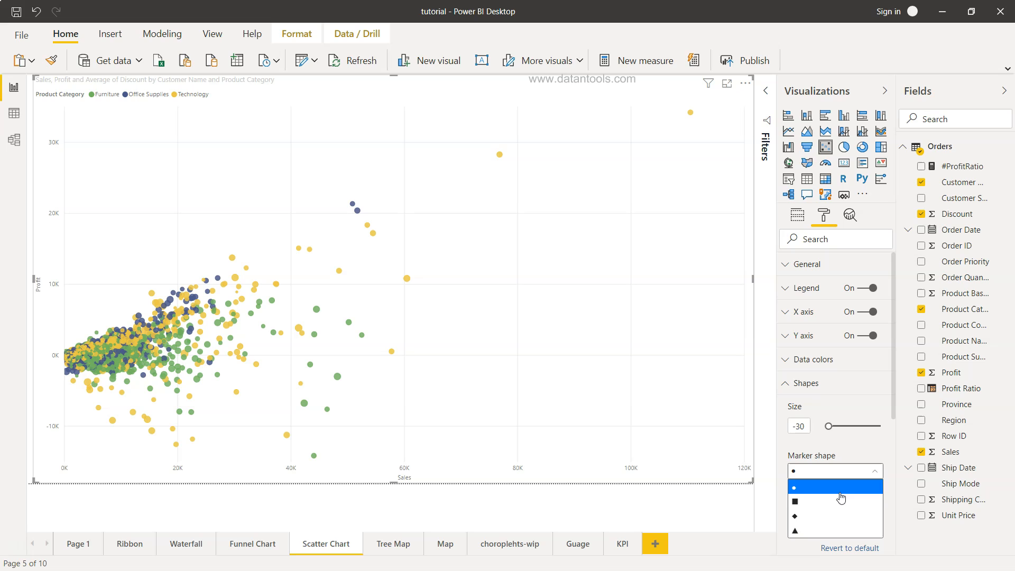
pyautogui.click(795, 502)
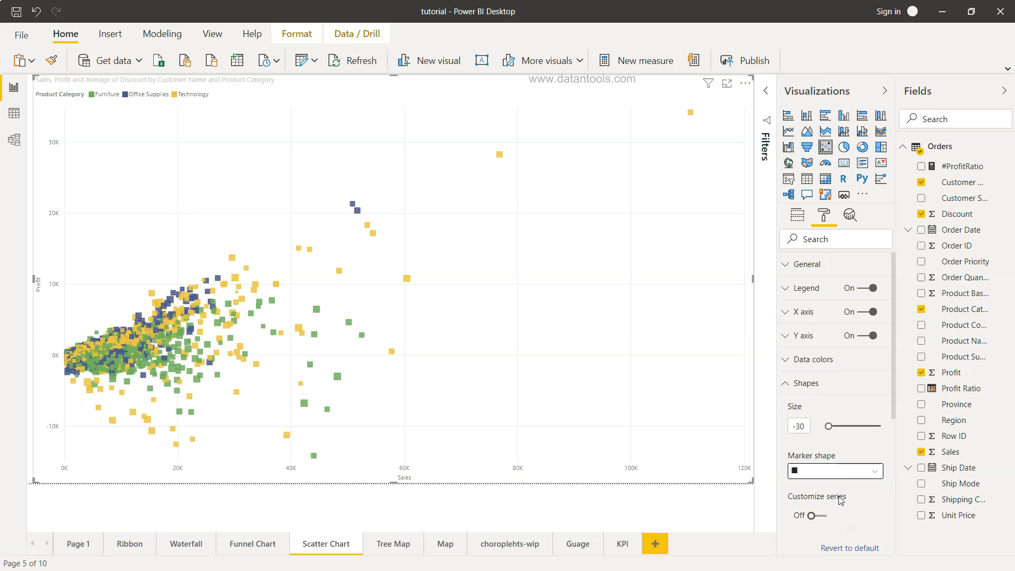
pyautogui.click(836, 472)
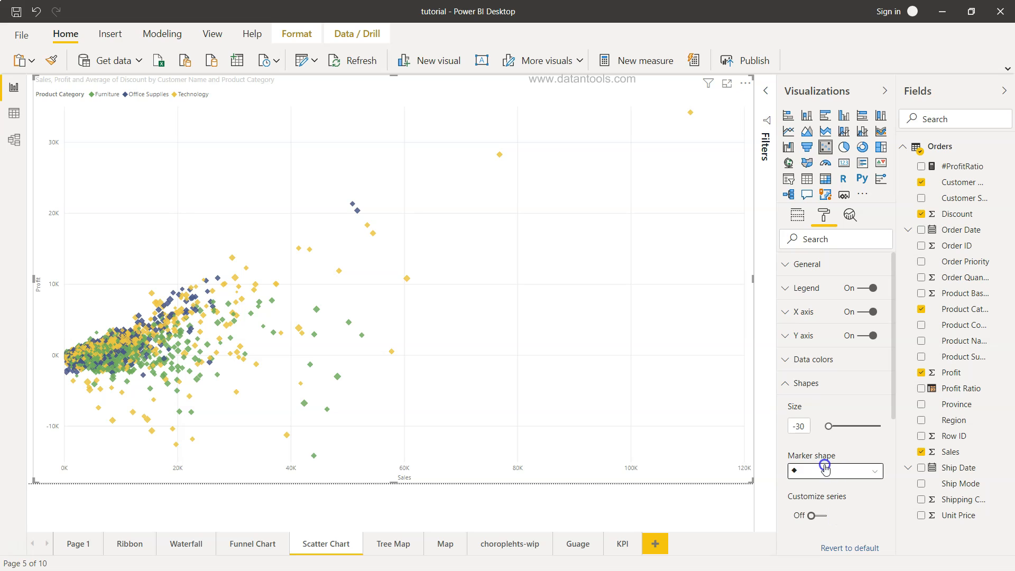
pyautogui.click(834, 472)
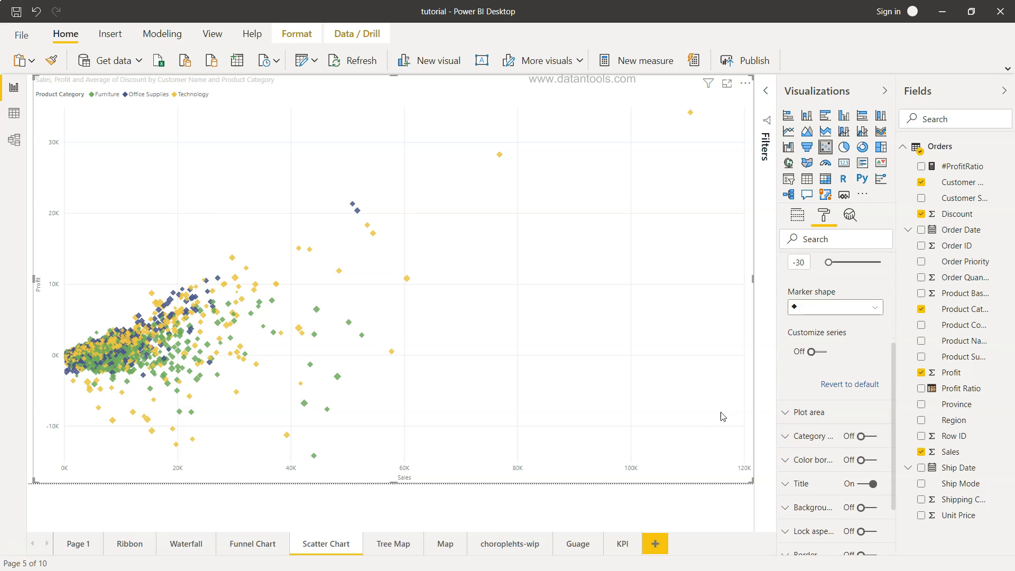
pyautogui.click(818, 352)
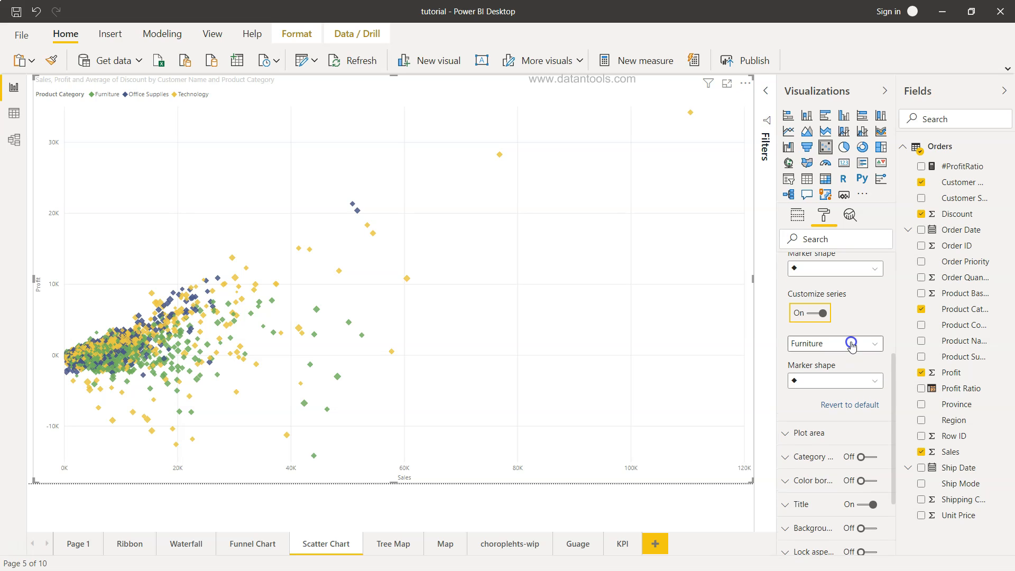
pyautogui.click(851, 344)
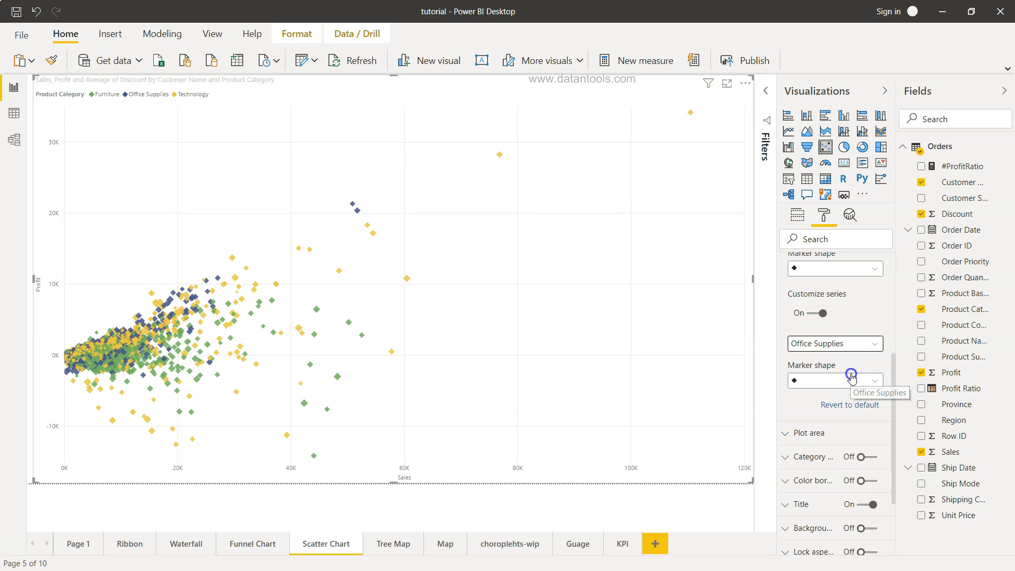
pyautogui.moveTo(829, 382)
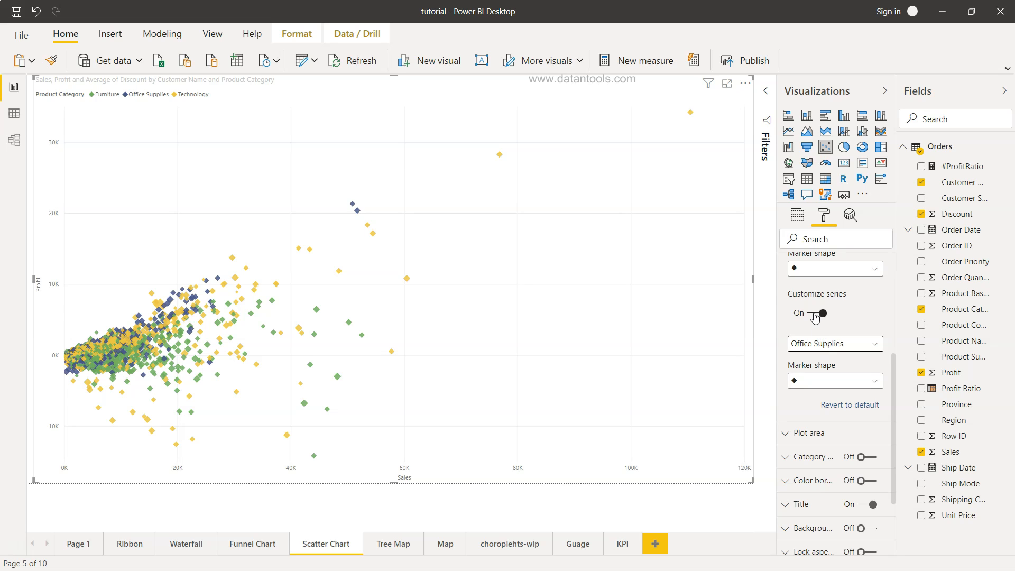
pyautogui.click(817, 313)
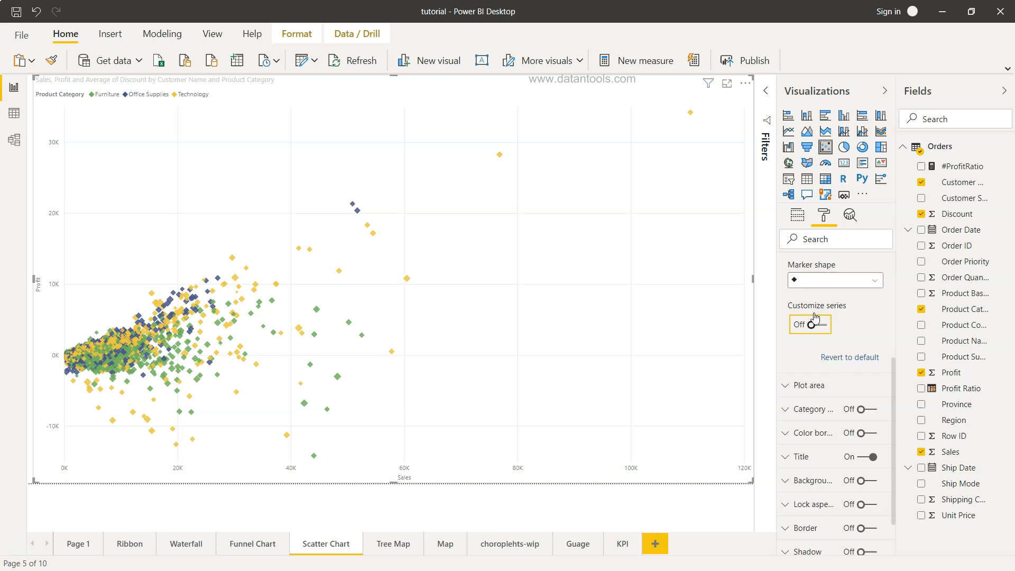
pyautogui.click(787, 350)
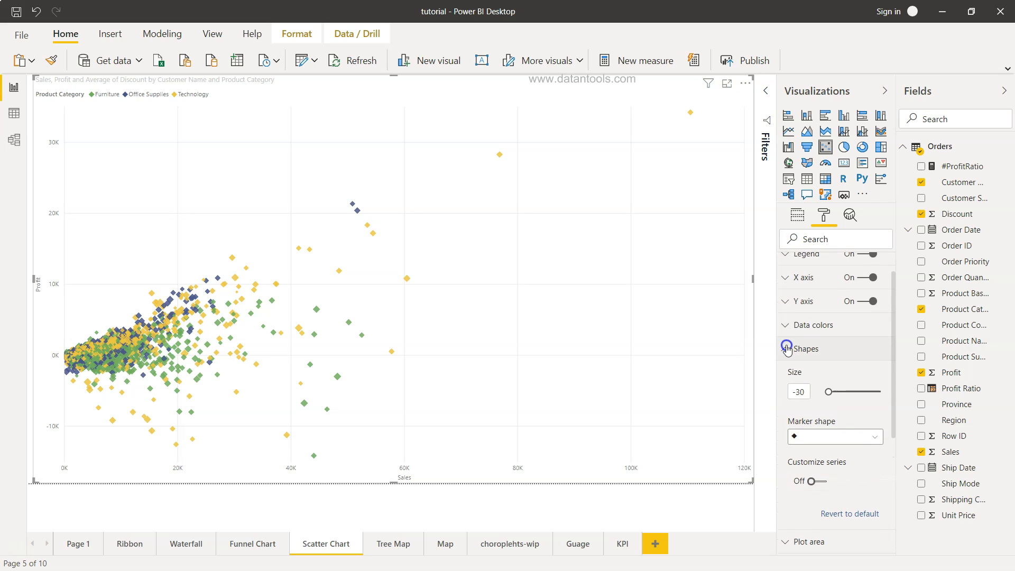
# Step: Position the legend Top Center and raise its text size from 8 to 15 pt
pyautogui.click(786, 349)
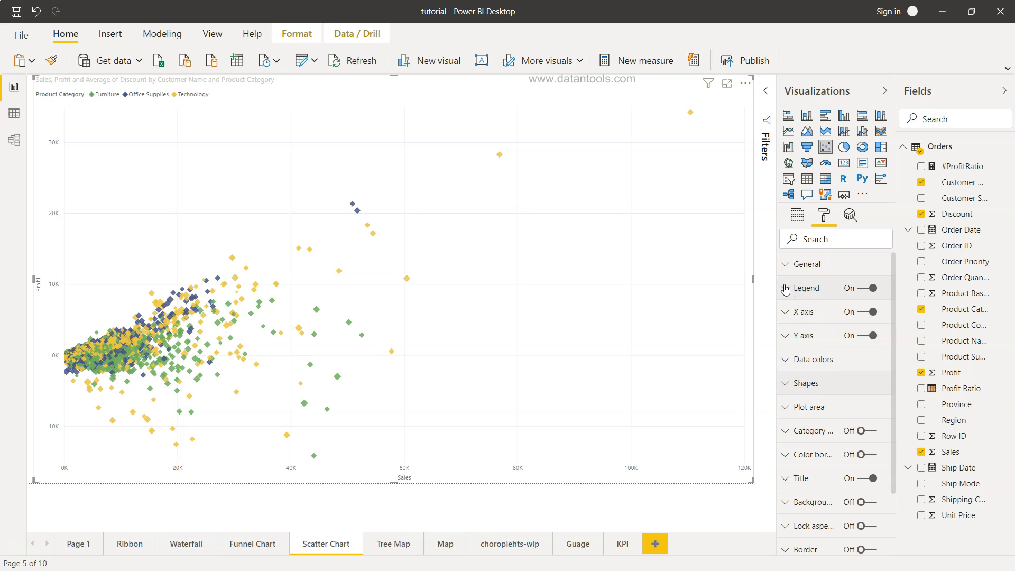
pyautogui.click(786, 287)
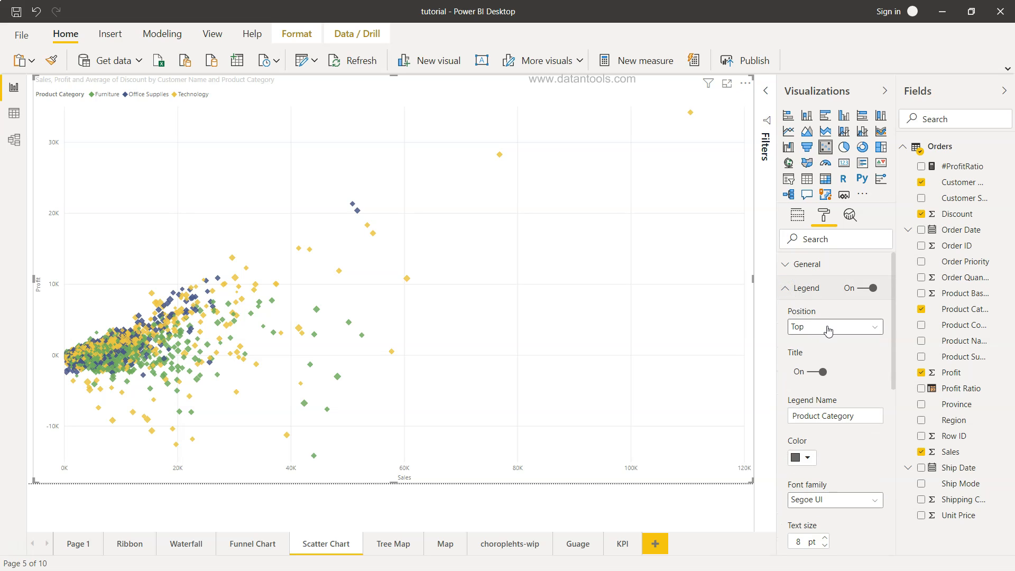
pyautogui.click(836, 327)
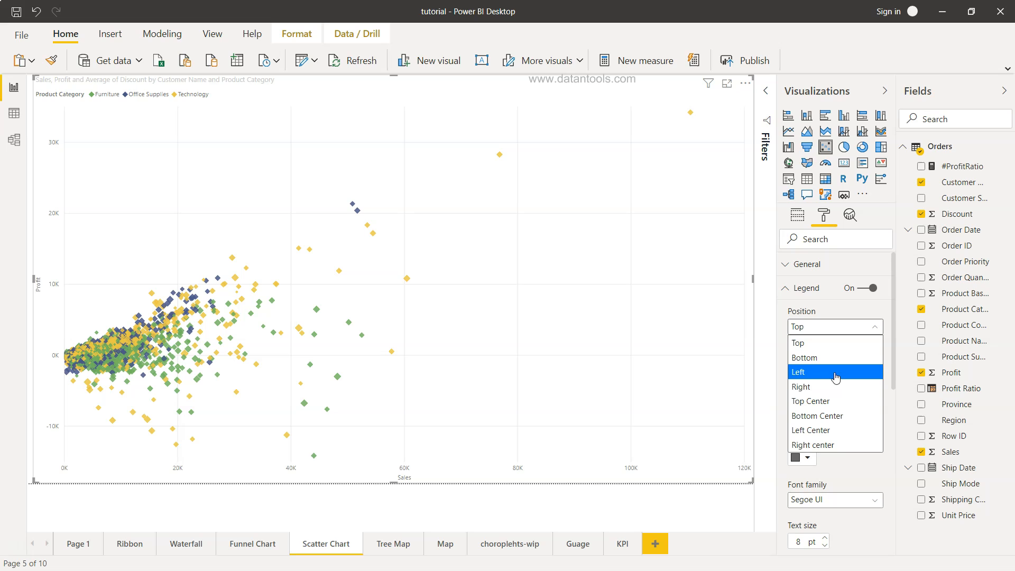
pyautogui.click(811, 402)
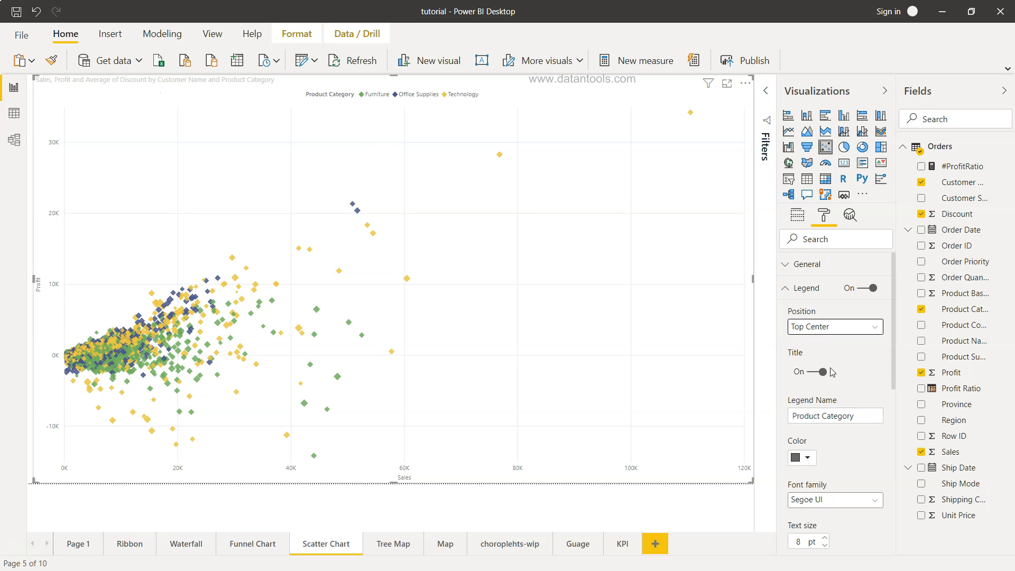
pyautogui.moveTo(436, 104)
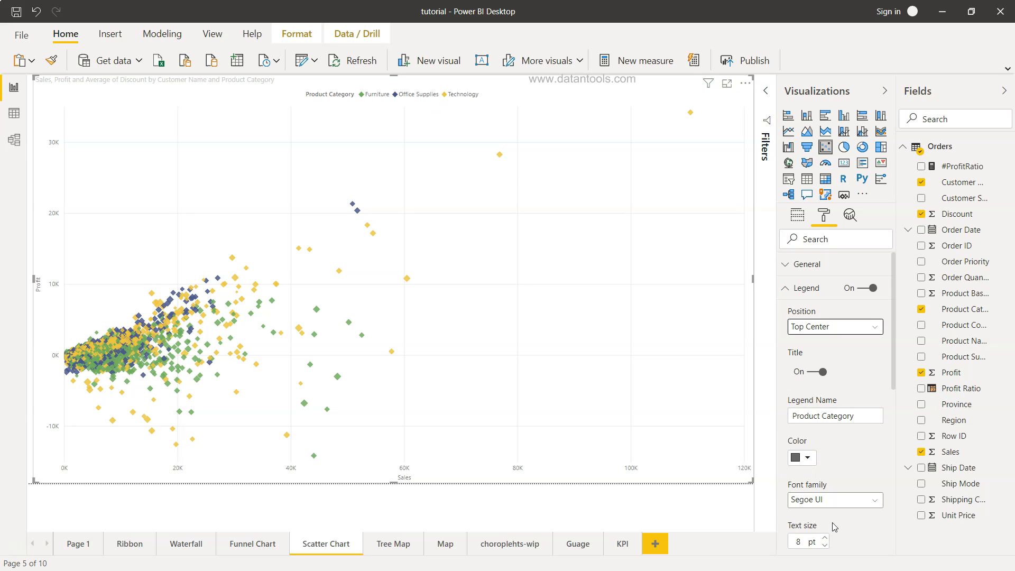
pyautogui.click(827, 539)
pyautogui.write('15')
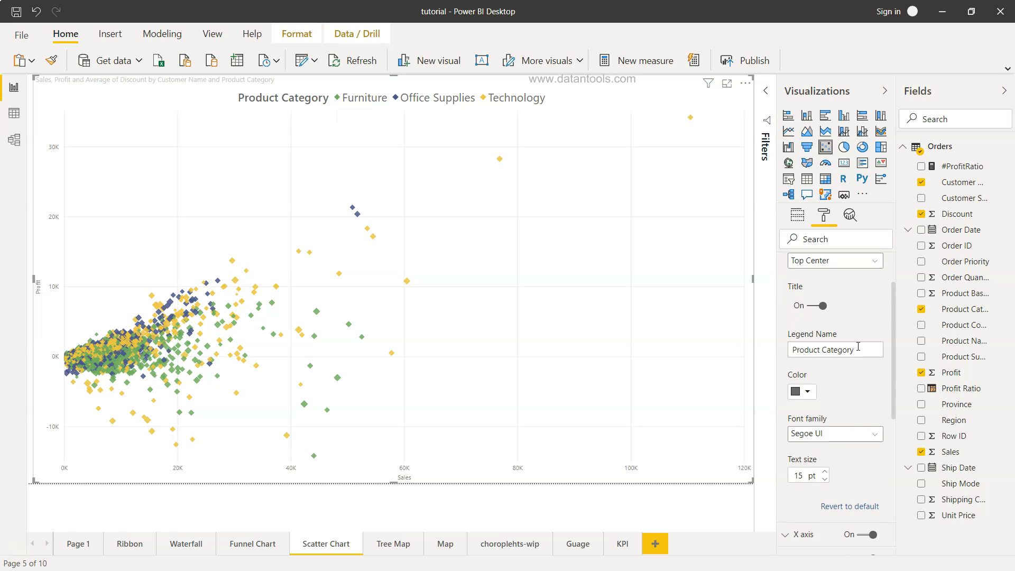
pyautogui.tripleClick(836, 349)
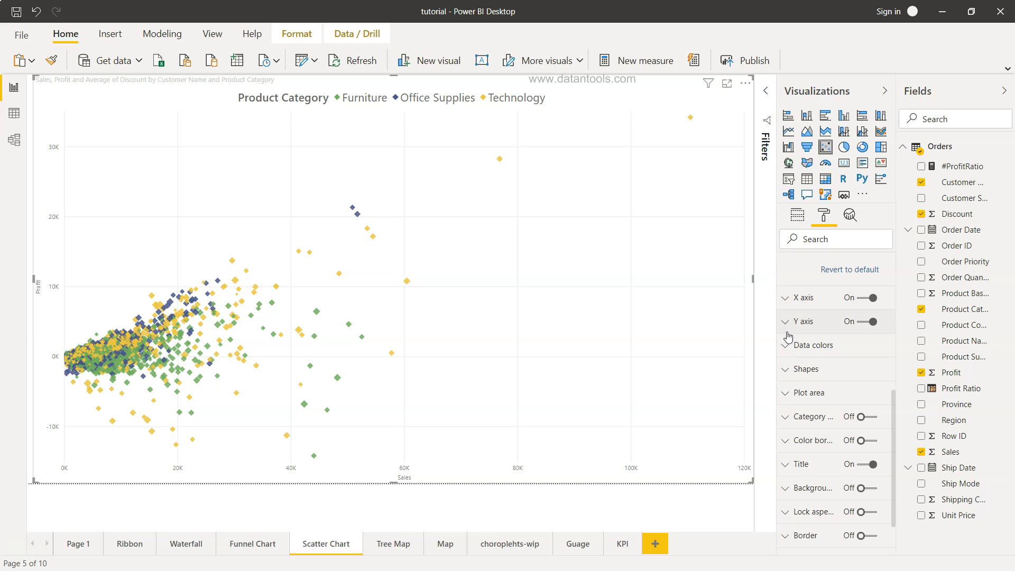
pyautogui.moveTo(787, 322)
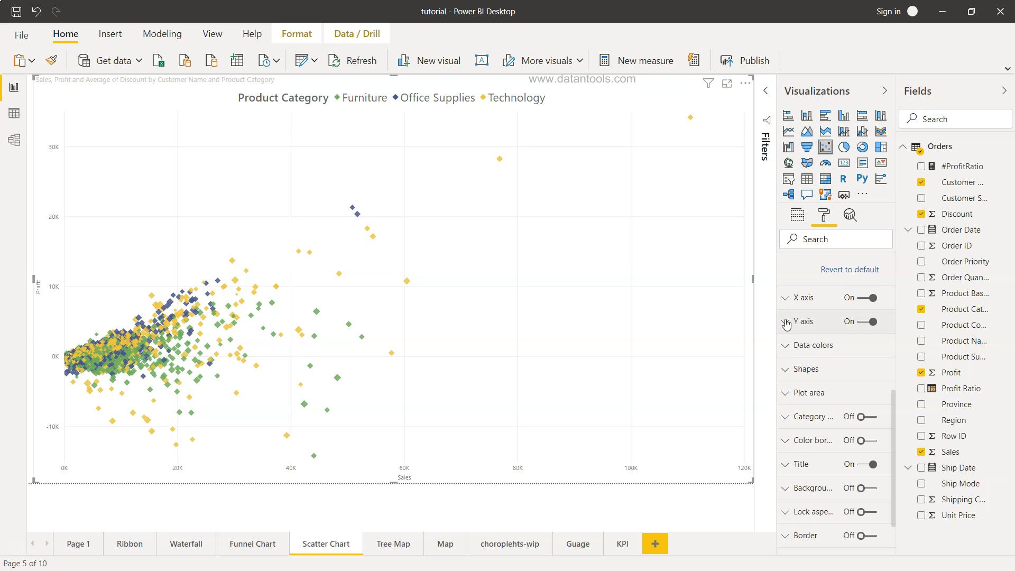
pyautogui.click(800, 321)
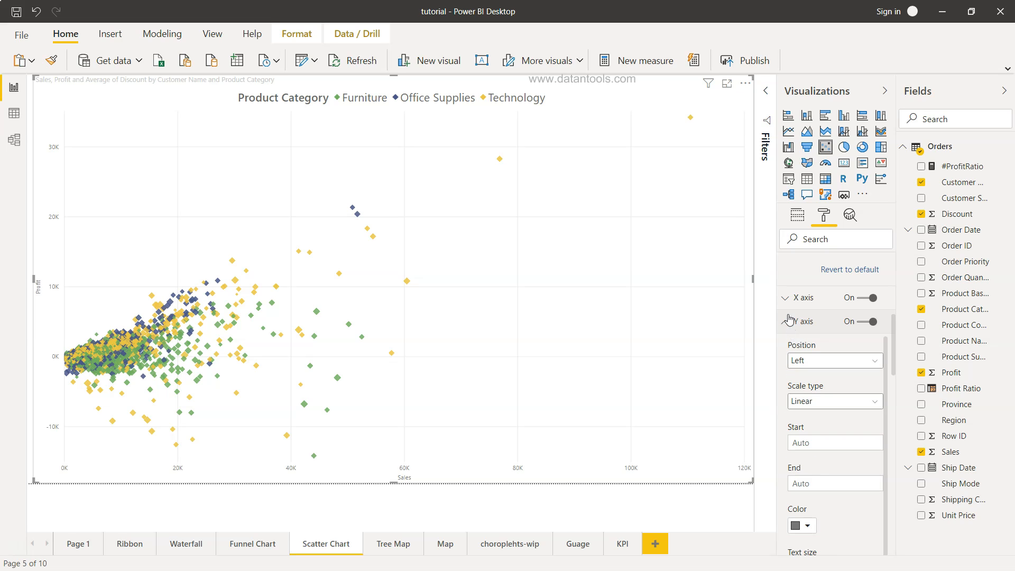
pyautogui.click(785, 321)
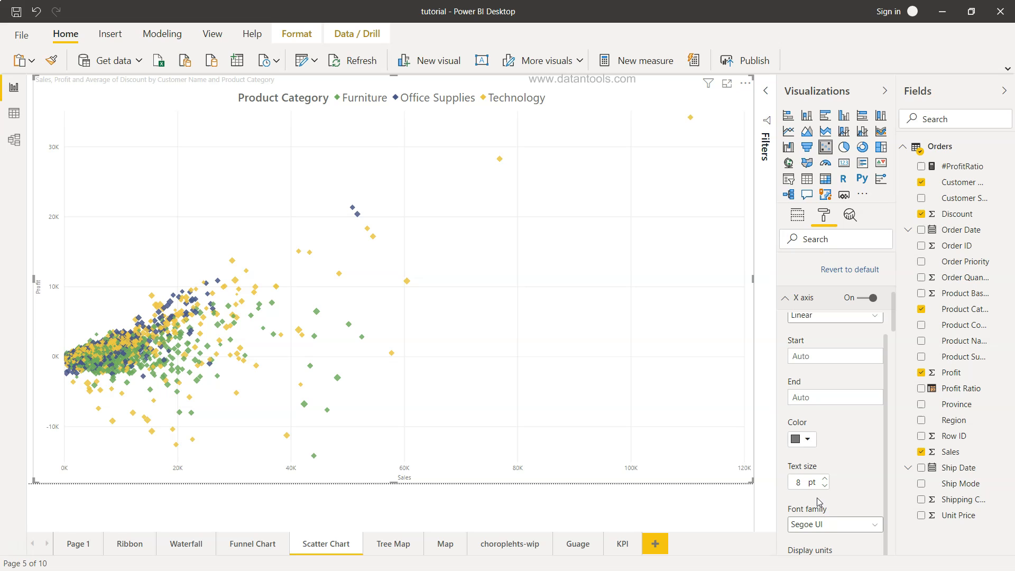
pyautogui.moveTo(785, 299)
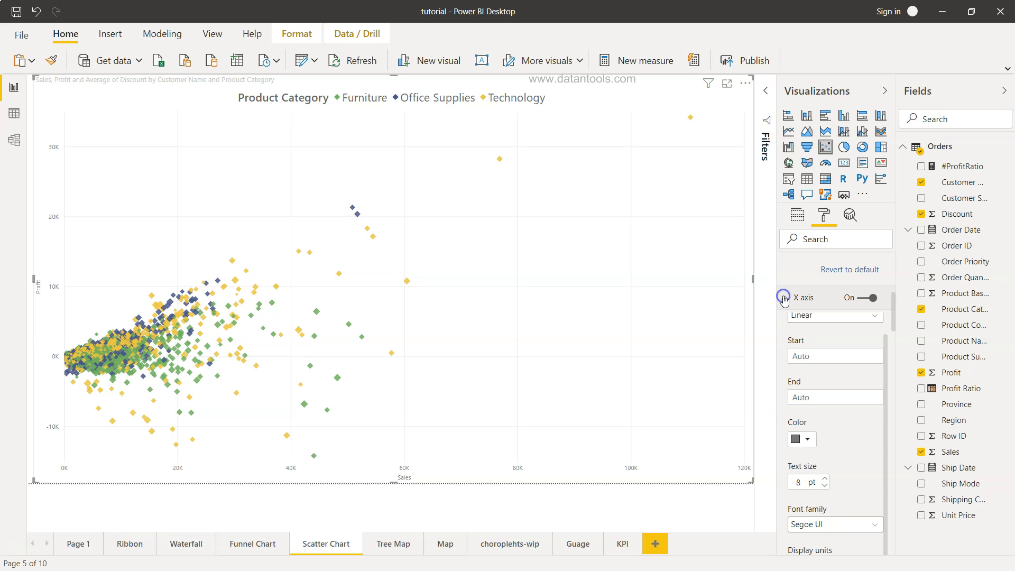
pyautogui.click(785, 299)
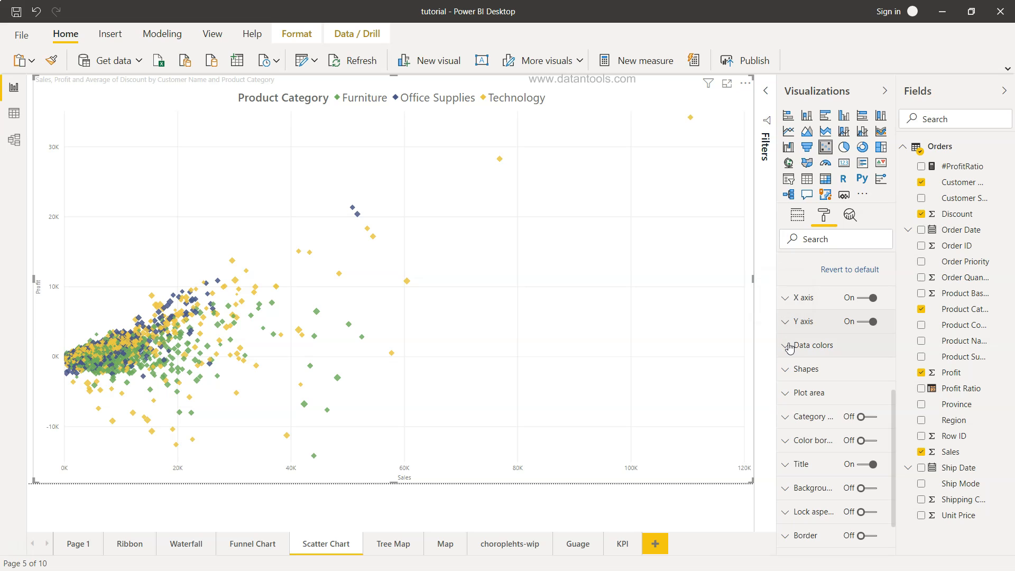
pyautogui.click(787, 344)
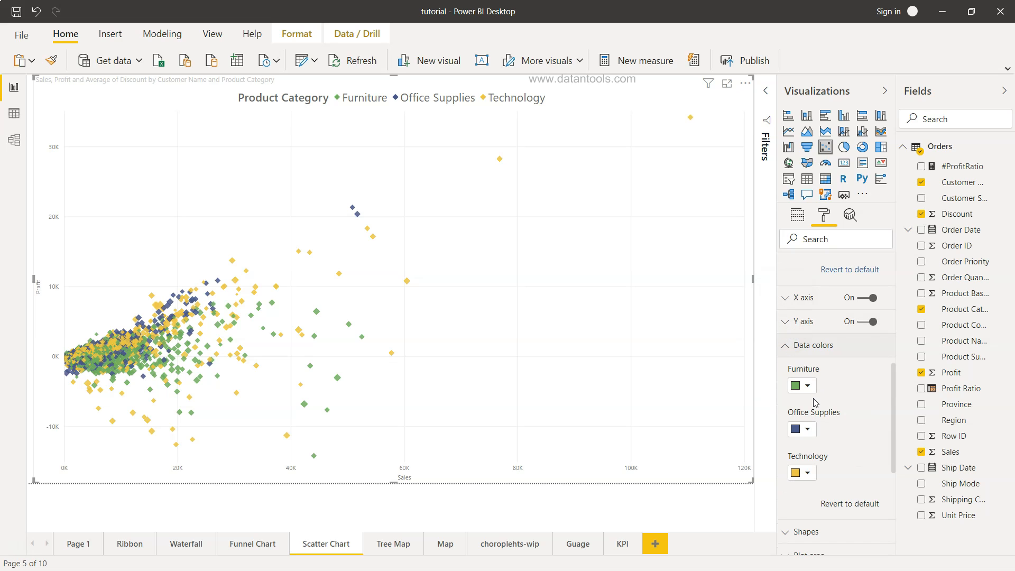
pyautogui.scroll(-3)
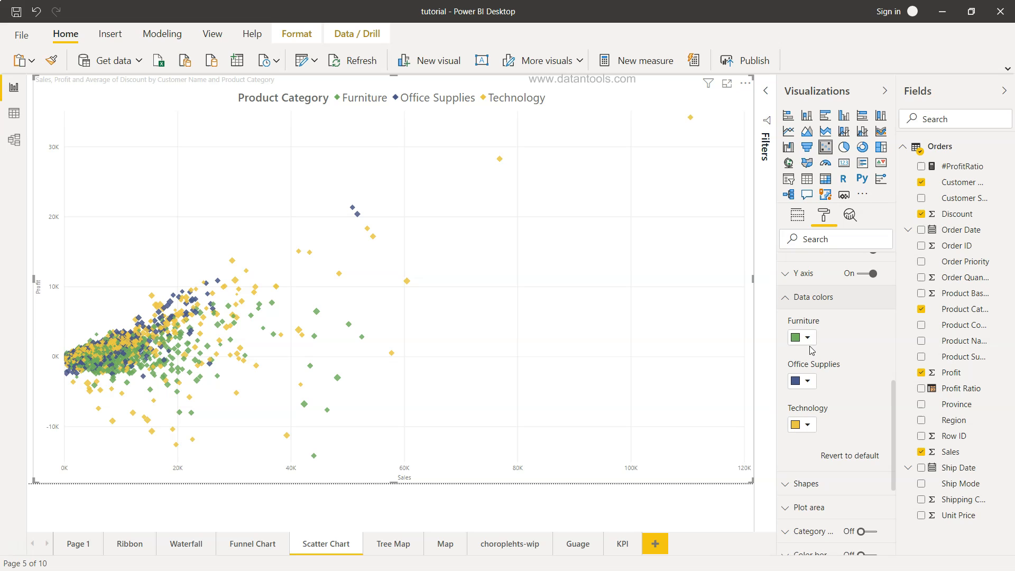
pyautogui.click(807, 337)
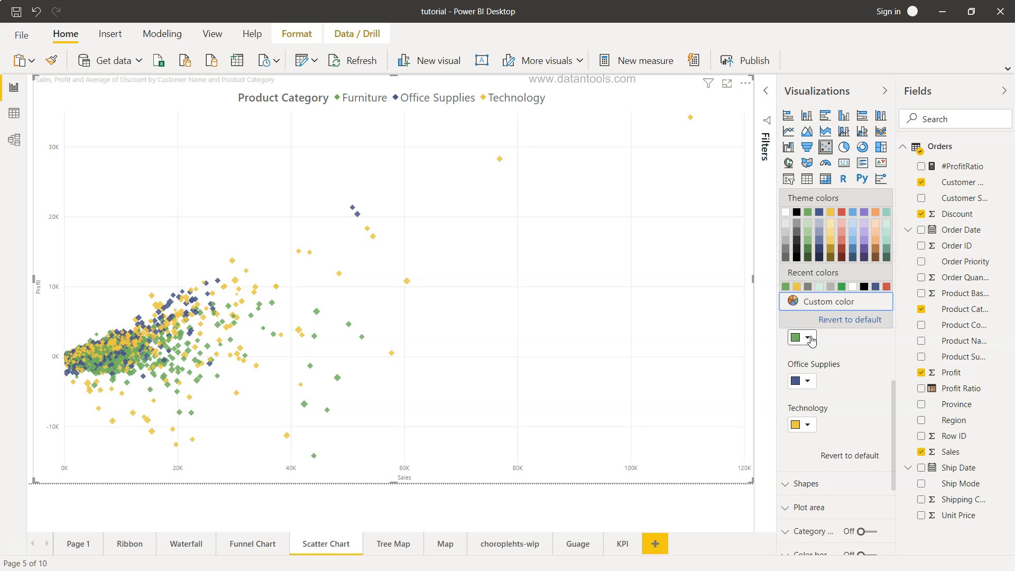
pyautogui.moveTo(815, 325)
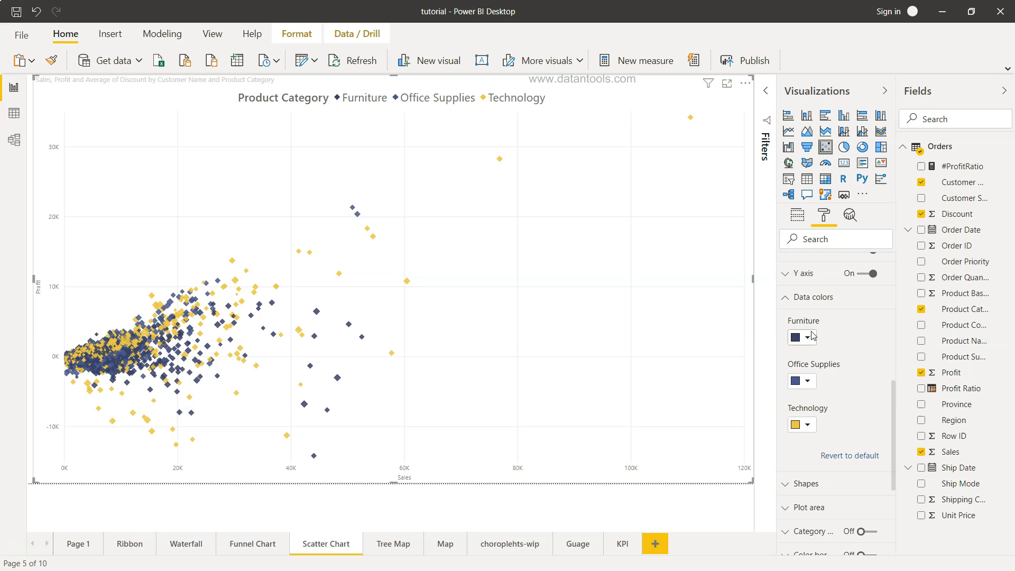
pyautogui.click(808, 338)
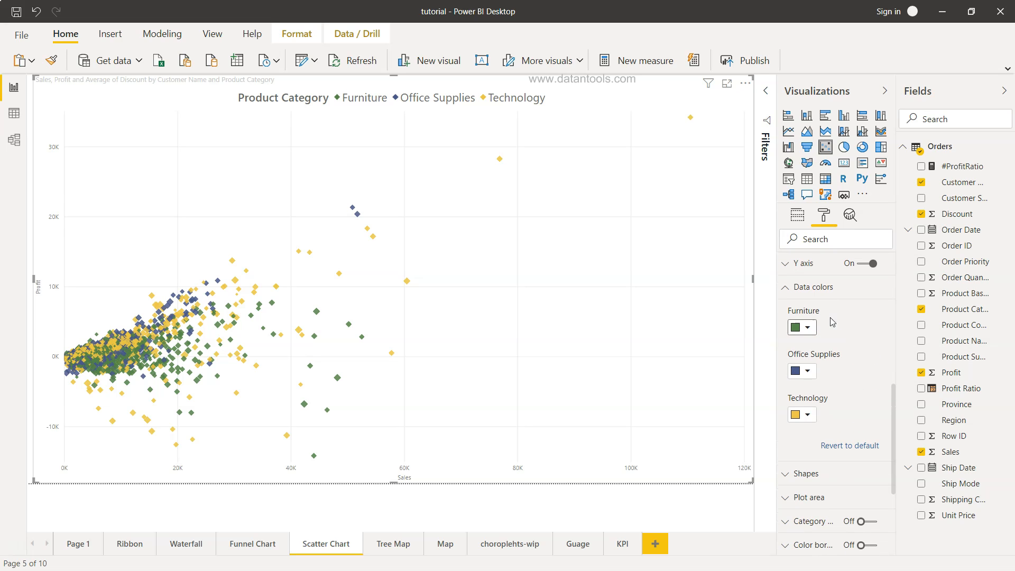
pyautogui.moveTo(837, 336)
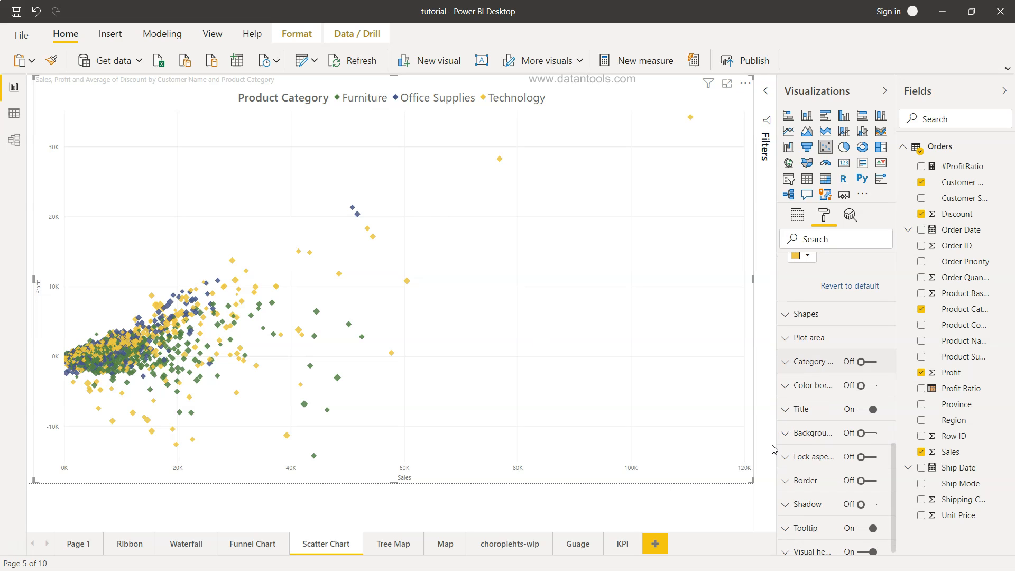
pyautogui.click(812, 362)
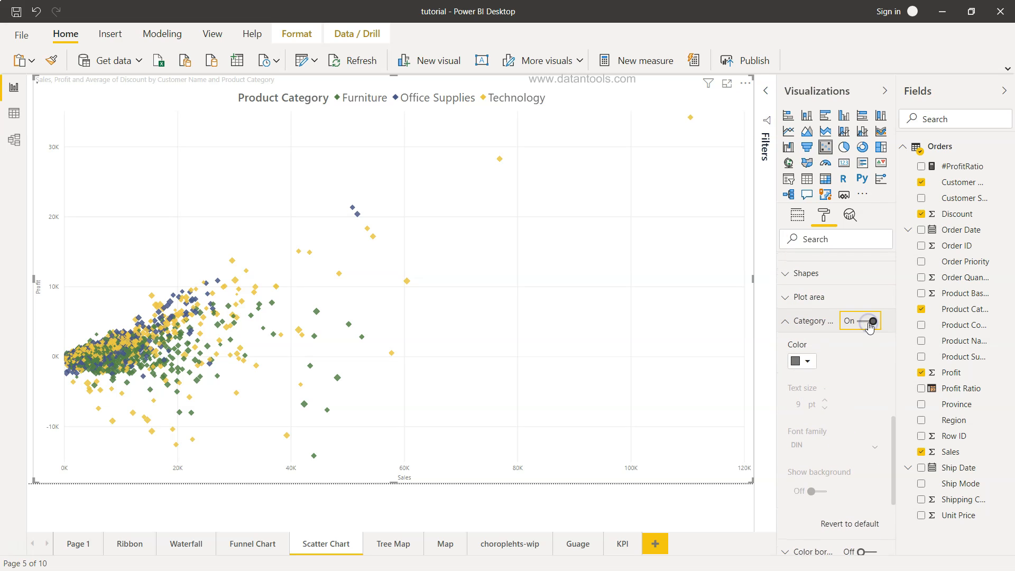
pyautogui.click(869, 322)
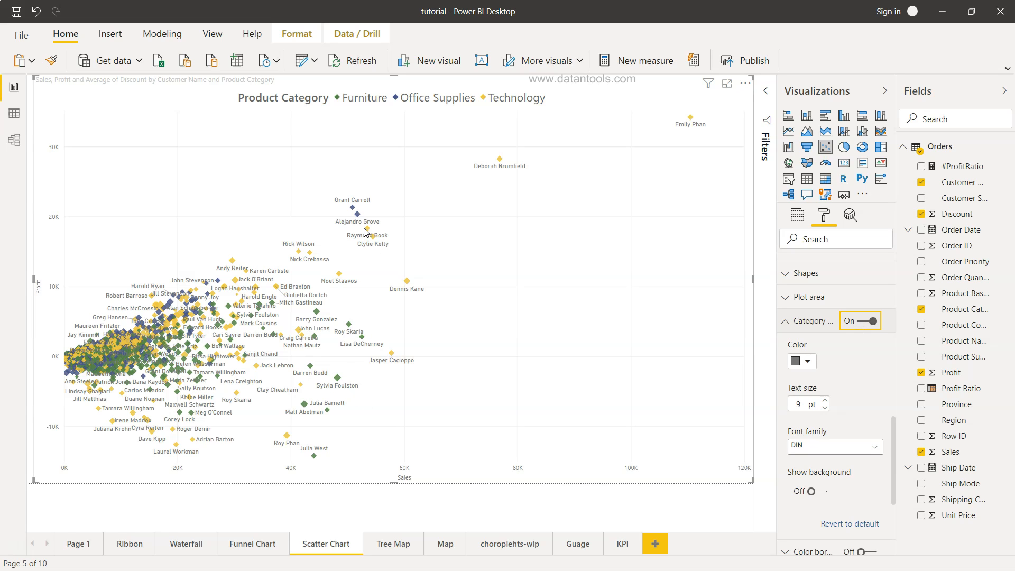
pyautogui.moveTo(544, 184)
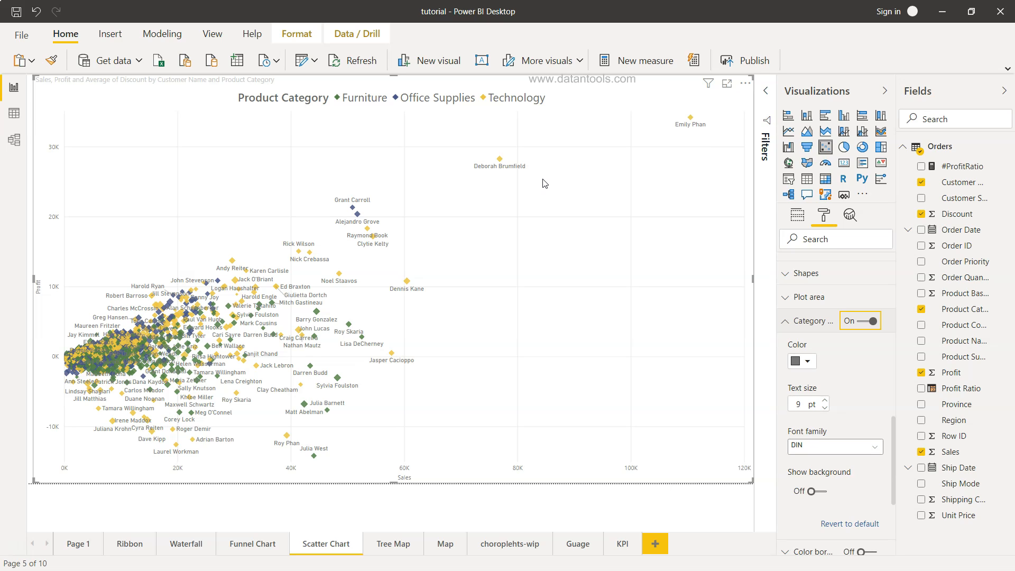
pyautogui.moveTo(552, 237)
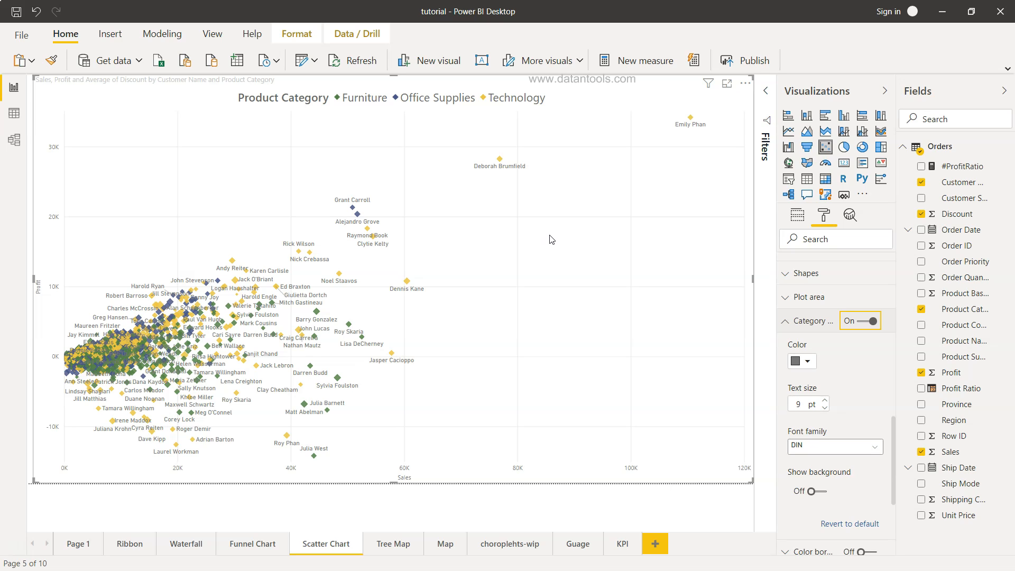
pyautogui.moveTo(495, 174)
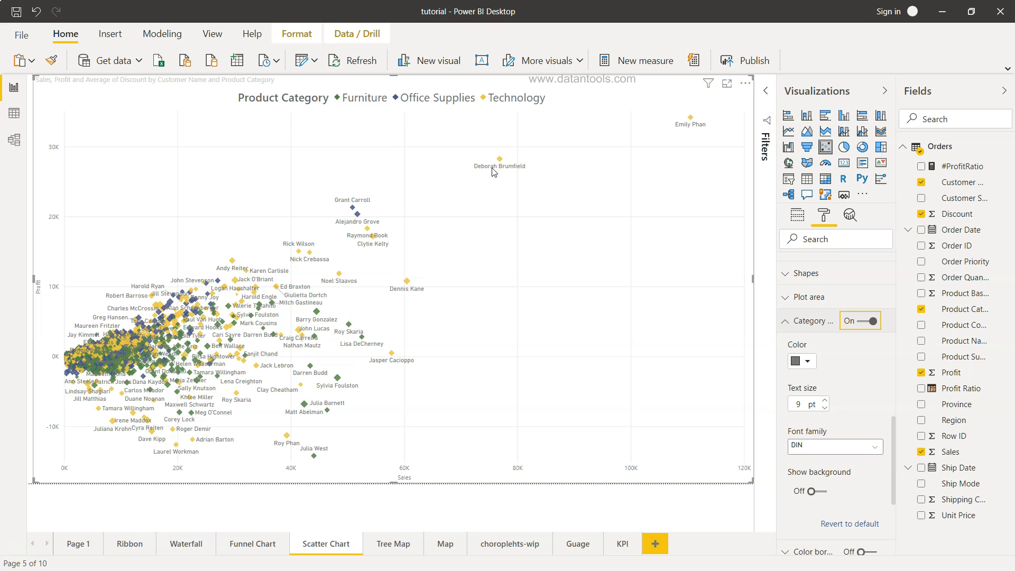
pyautogui.moveTo(499, 404)
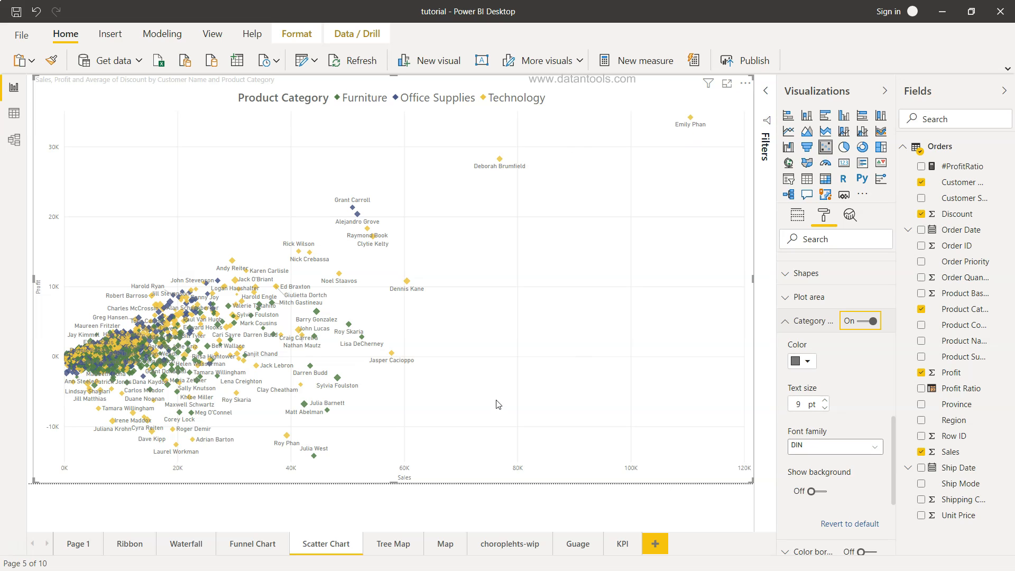
pyautogui.moveTo(421, 451)
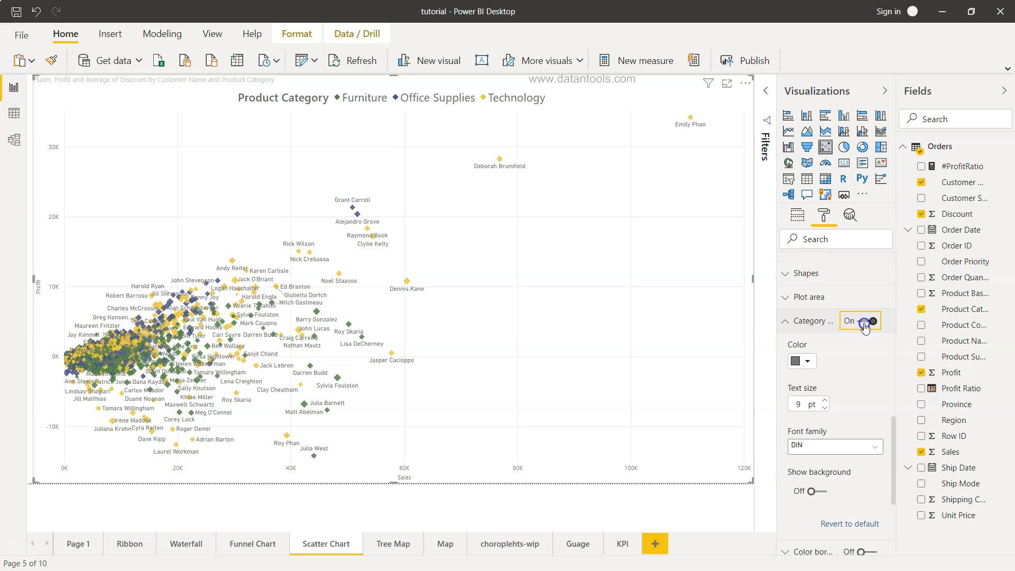
pyautogui.click(866, 321)
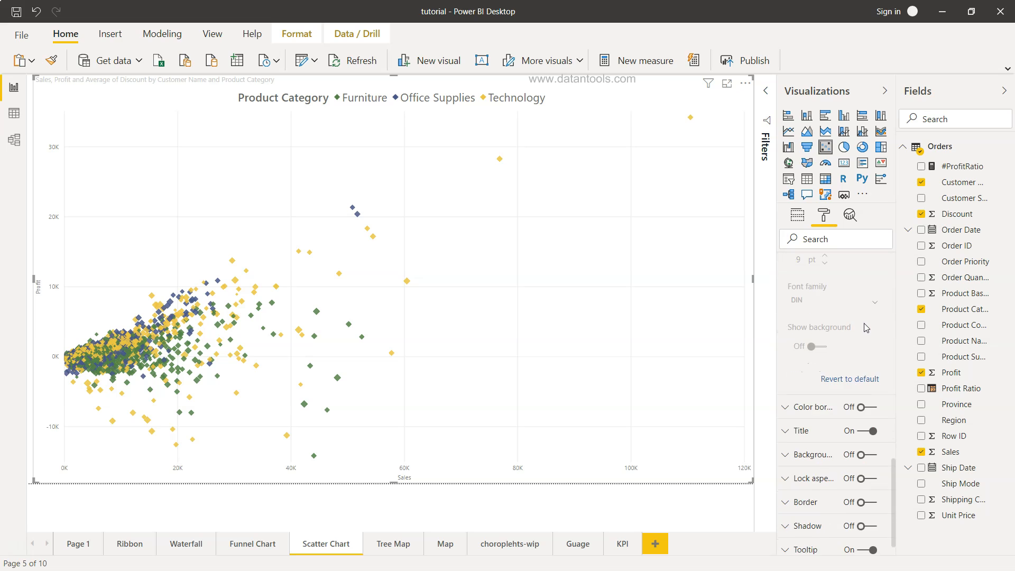
pyautogui.scroll(-3)
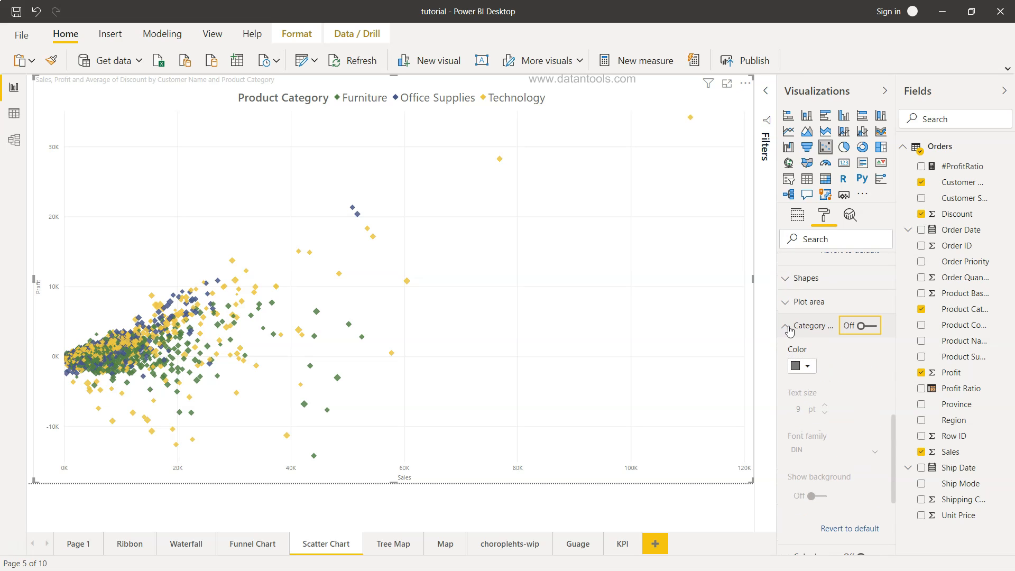
pyautogui.click(785, 326)
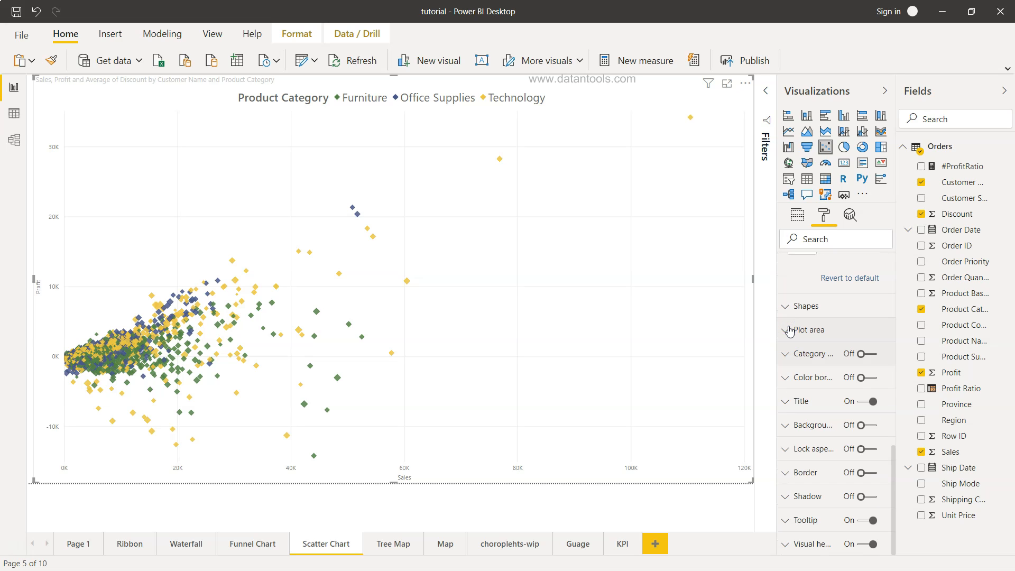